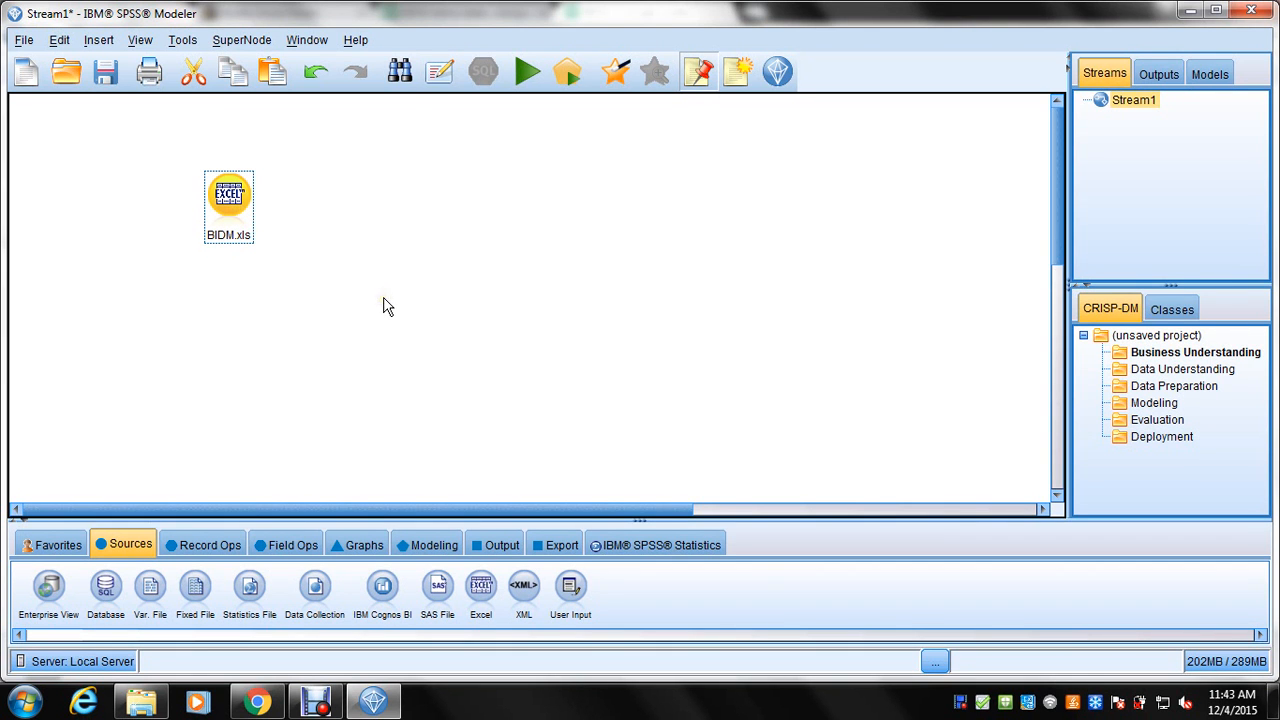
Read the field values of the BIDM.xls source so each cuisine field shows its [0.0,1.0] range.
{"action": "double_click", "coordinate": [229, 197]}
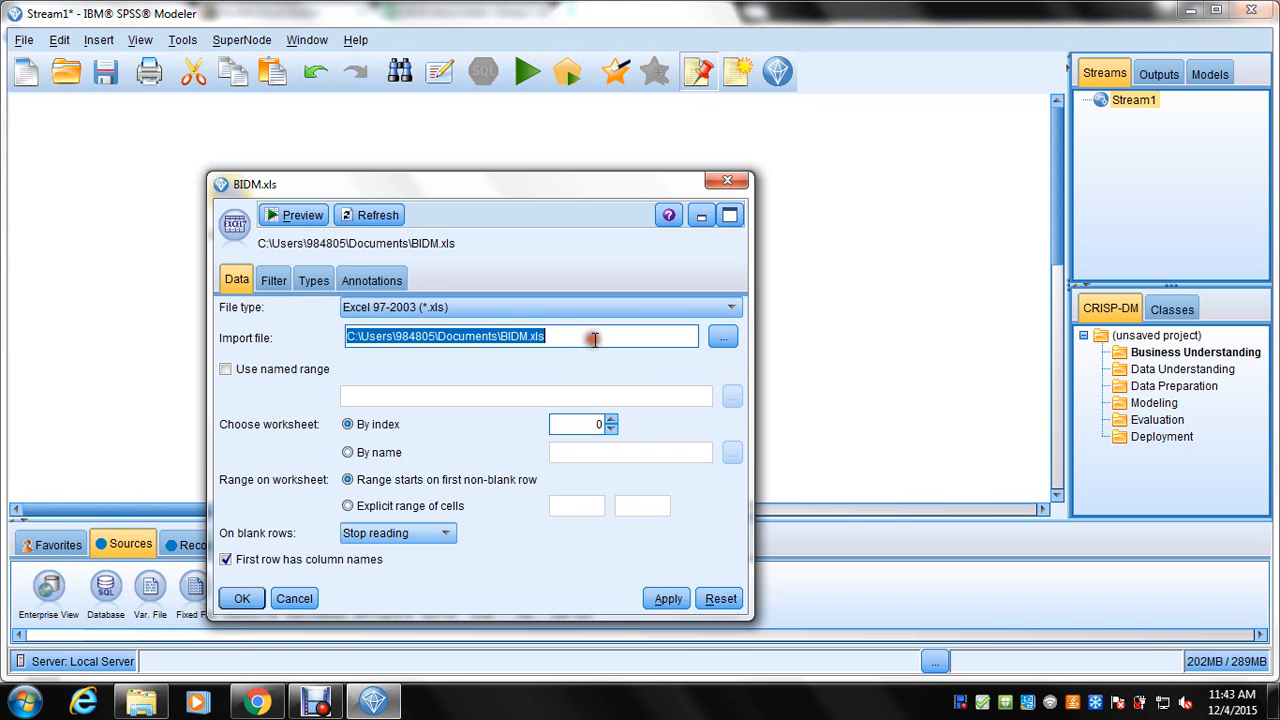
{"action": "left_click", "coordinate": [313, 279]}
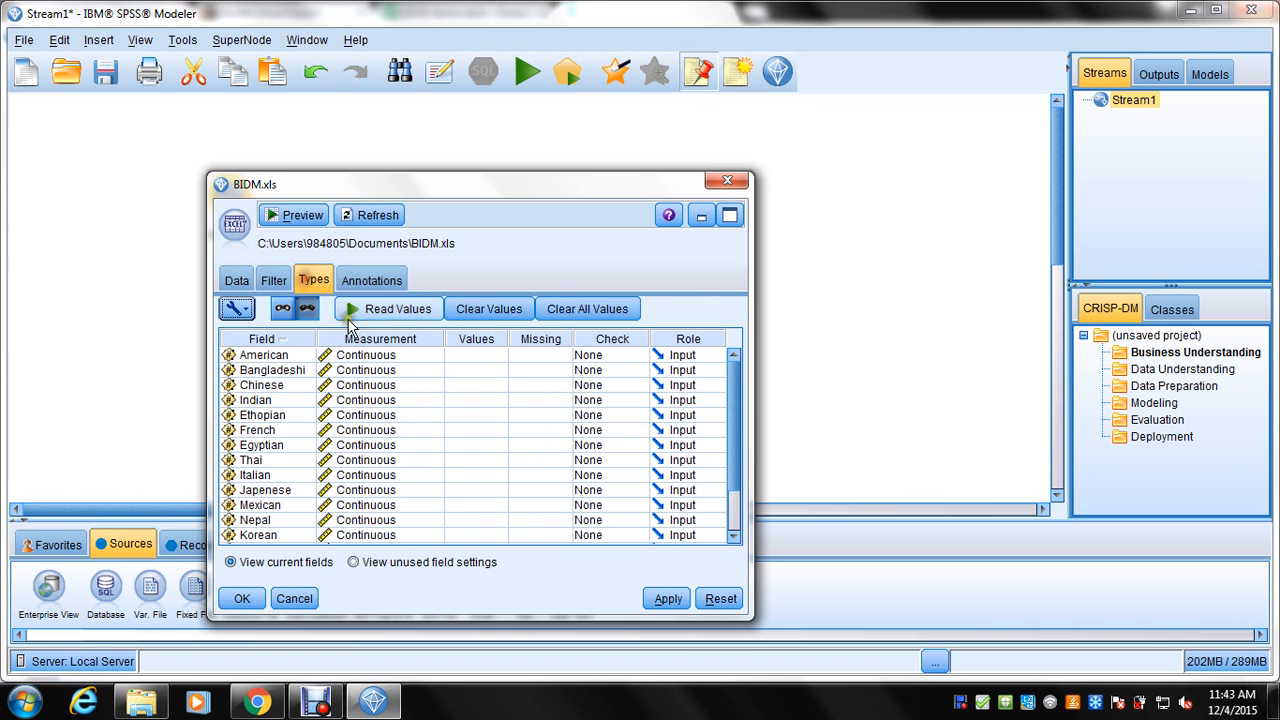
{"action": "left_click", "coordinate": [398, 308]}
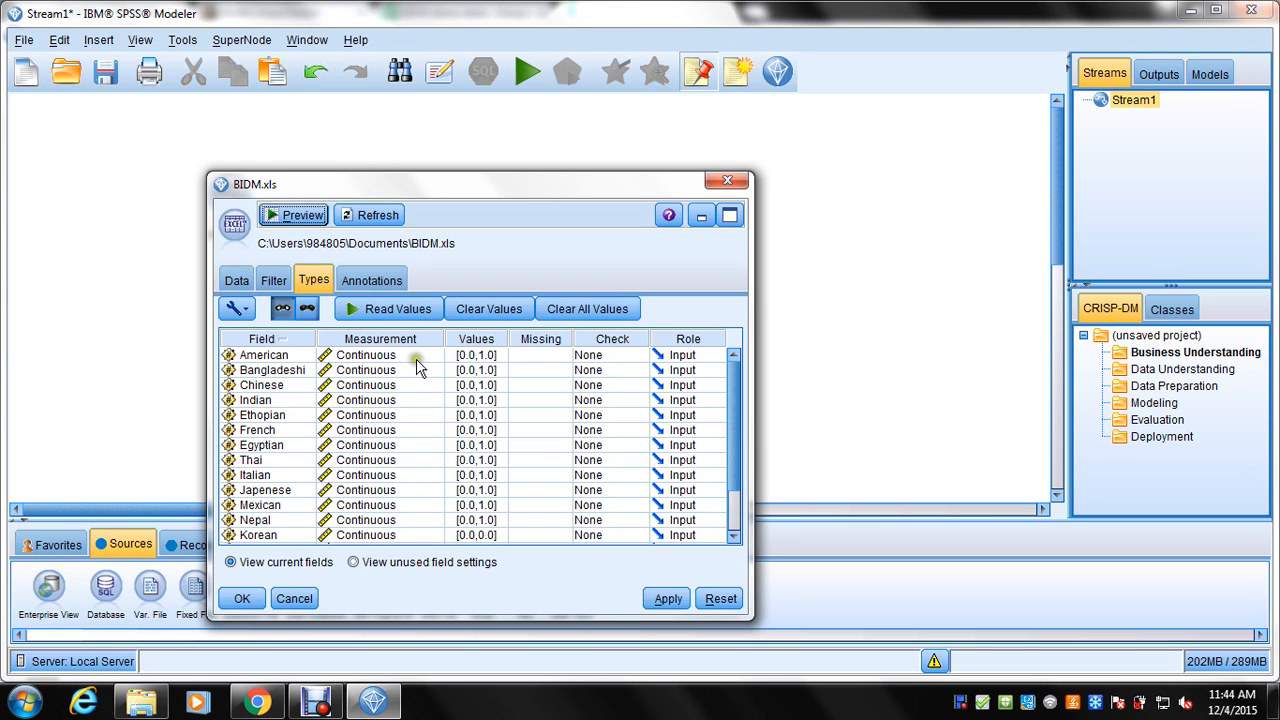
Make the American field categorical, leaving Mexican unchanged as continuous.
{"action": "left_click", "coordinate": [434, 355]}
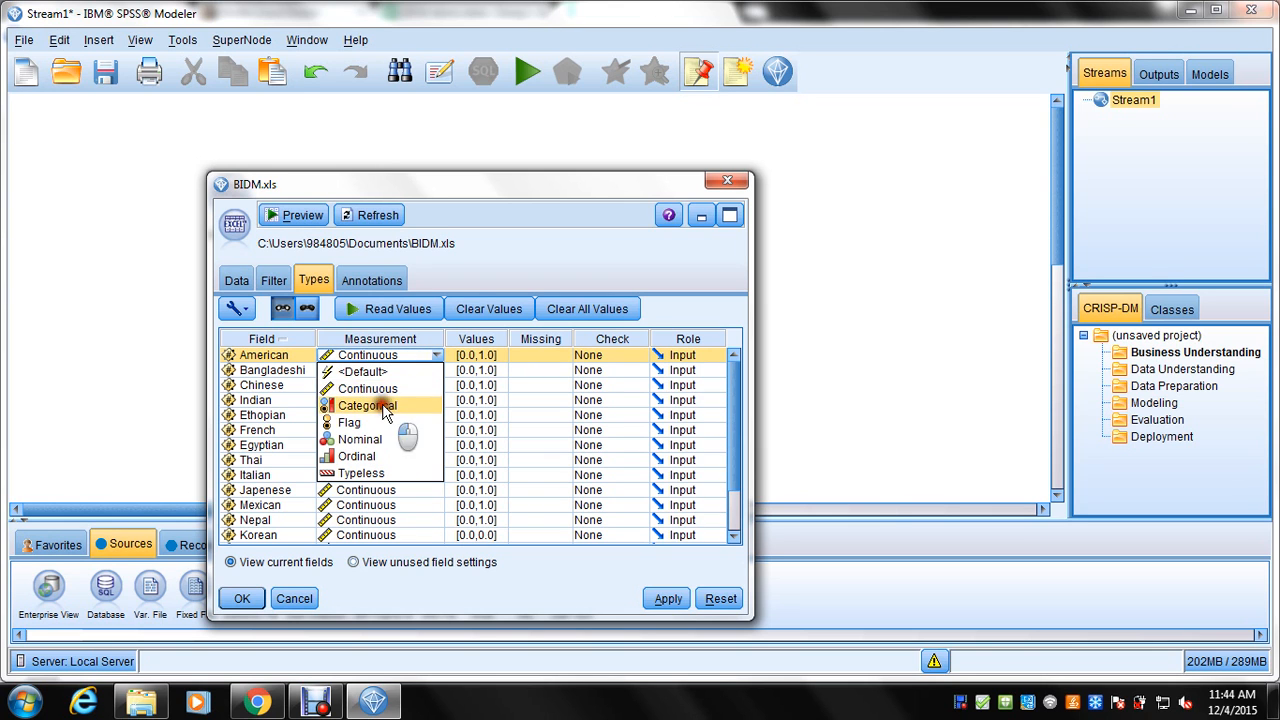
{"action": "left_click", "coordinate": [366, 405]}
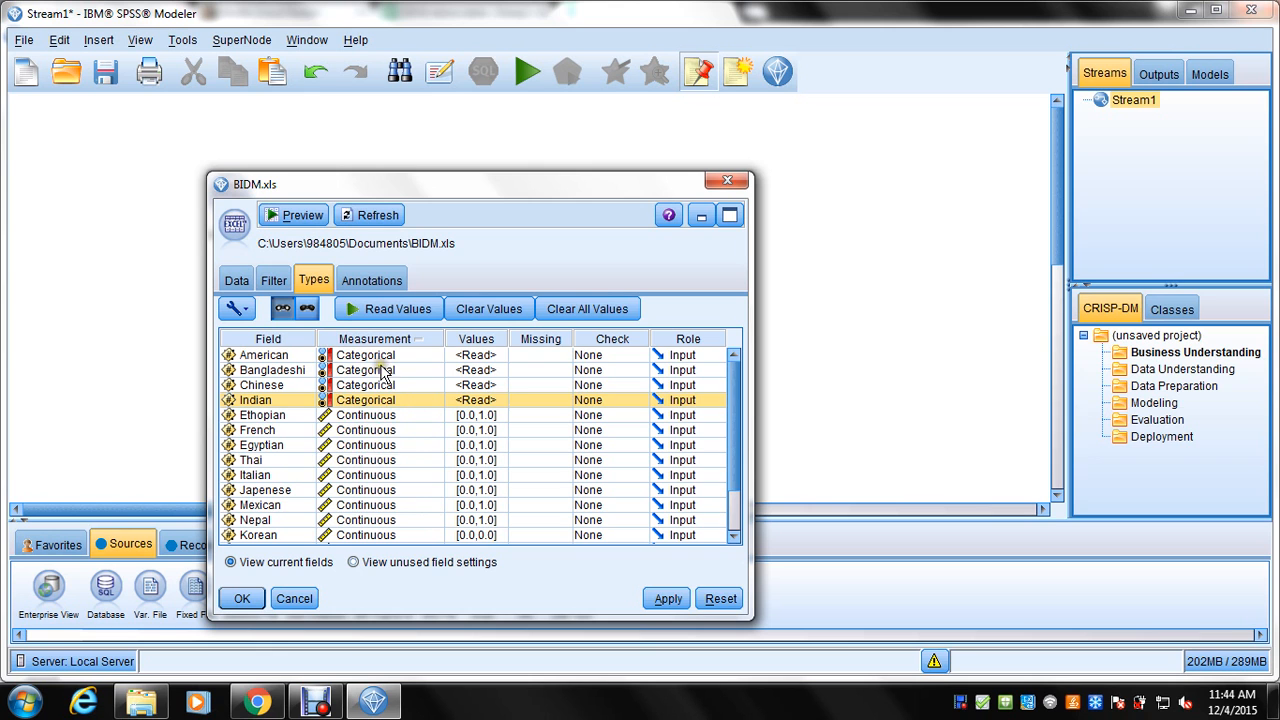
{"action": "left_click", "coordinate": [435, 505]}
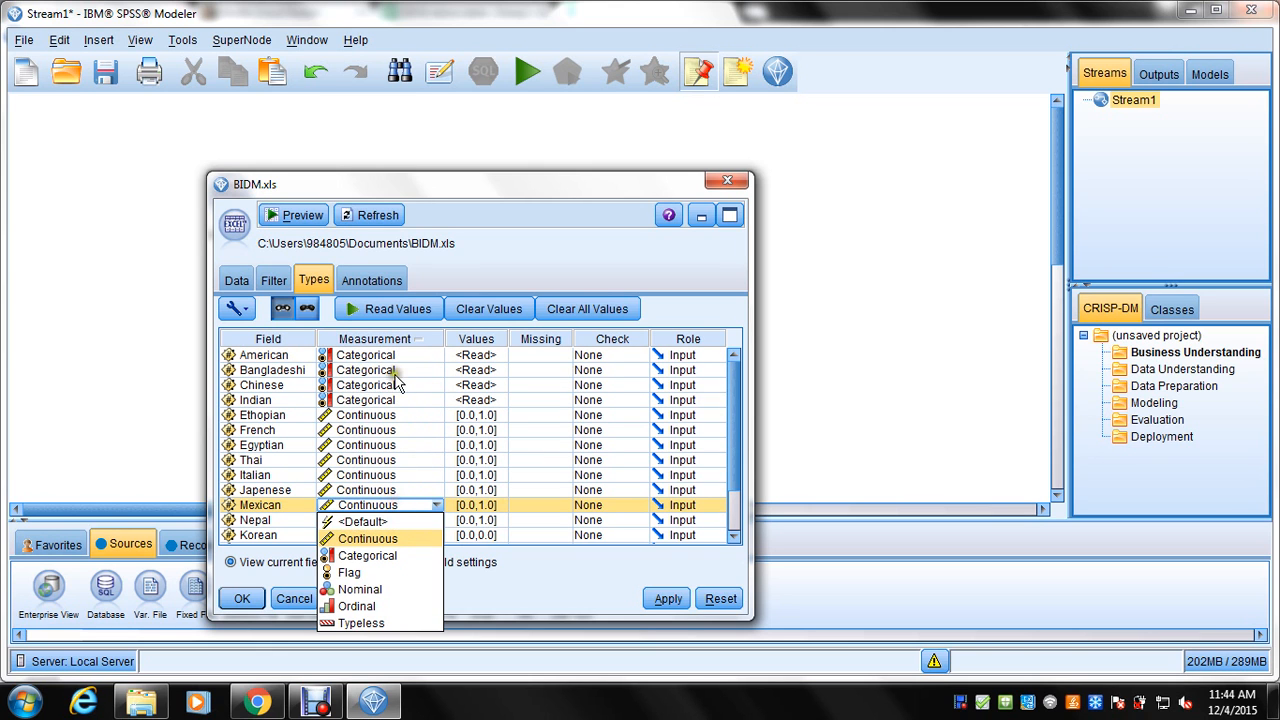
{"action": "left_click", "coordinate": [367, 537]}
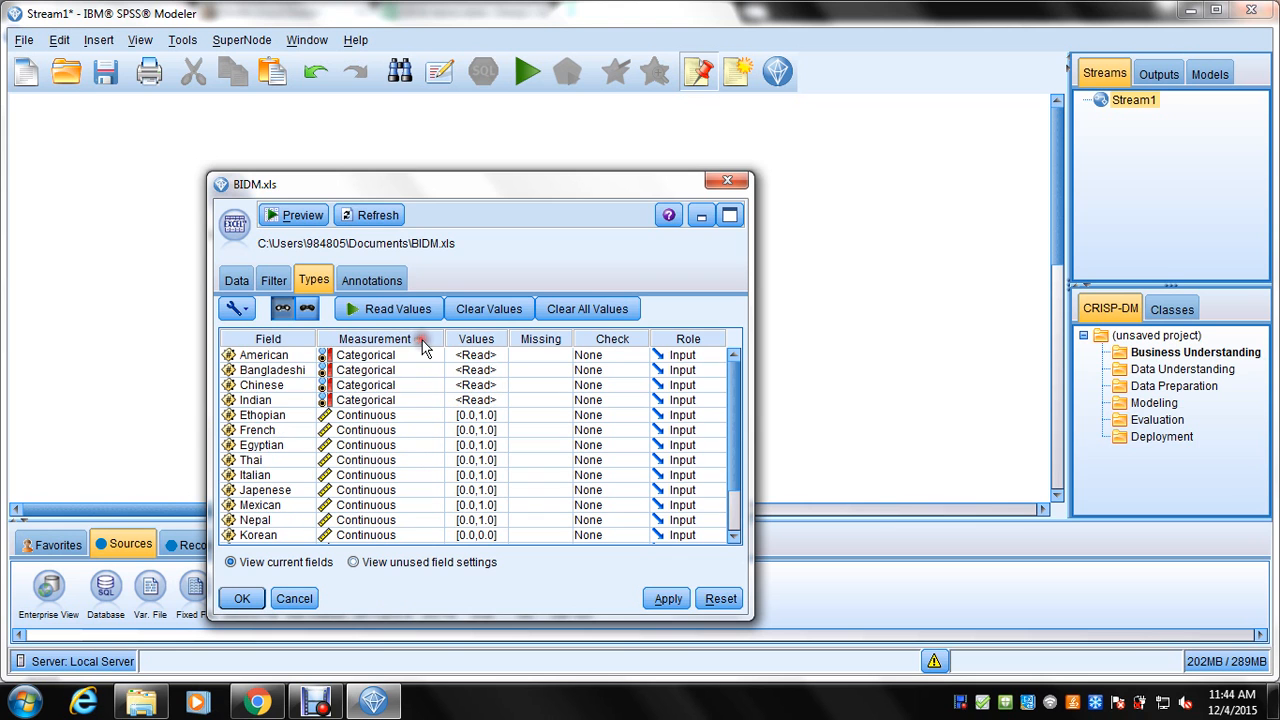
Set all selected cuisine fields, American through Korean, to categorical measurement.
{"action": "left_click", "coordinate": [424, 355]}
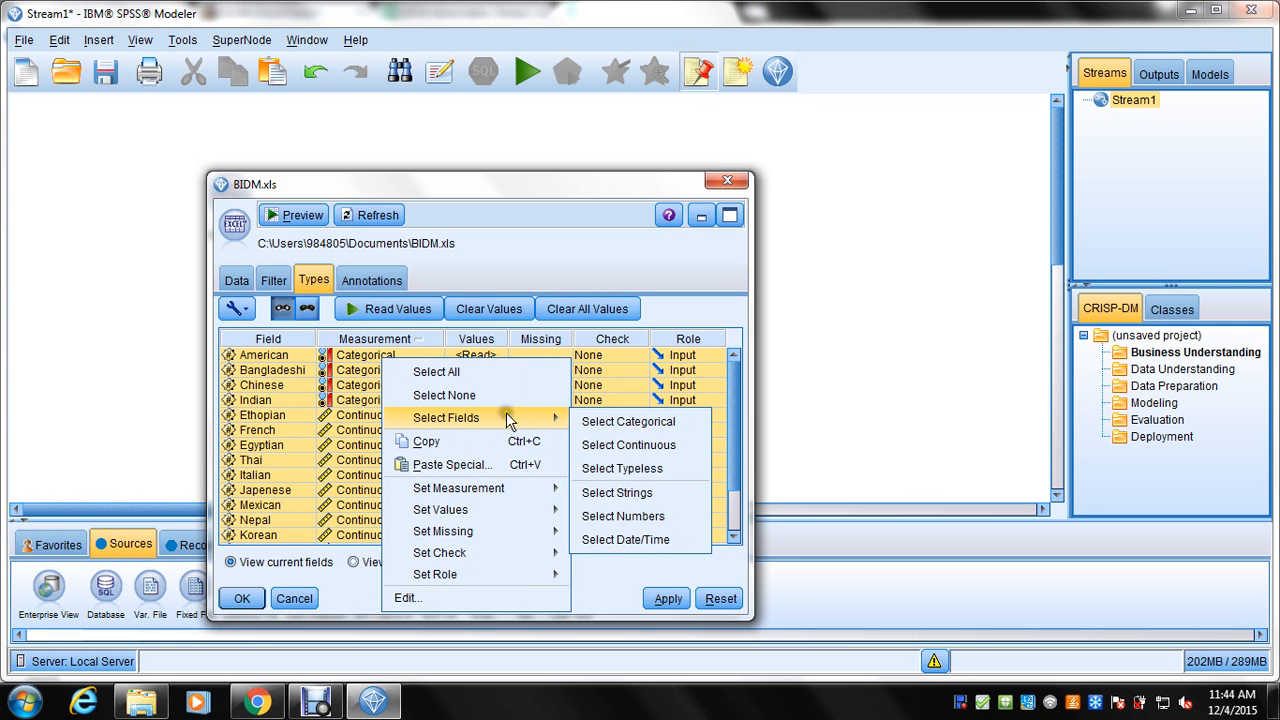
{"action": "mouse_move", "coordinate": [617, 492]}
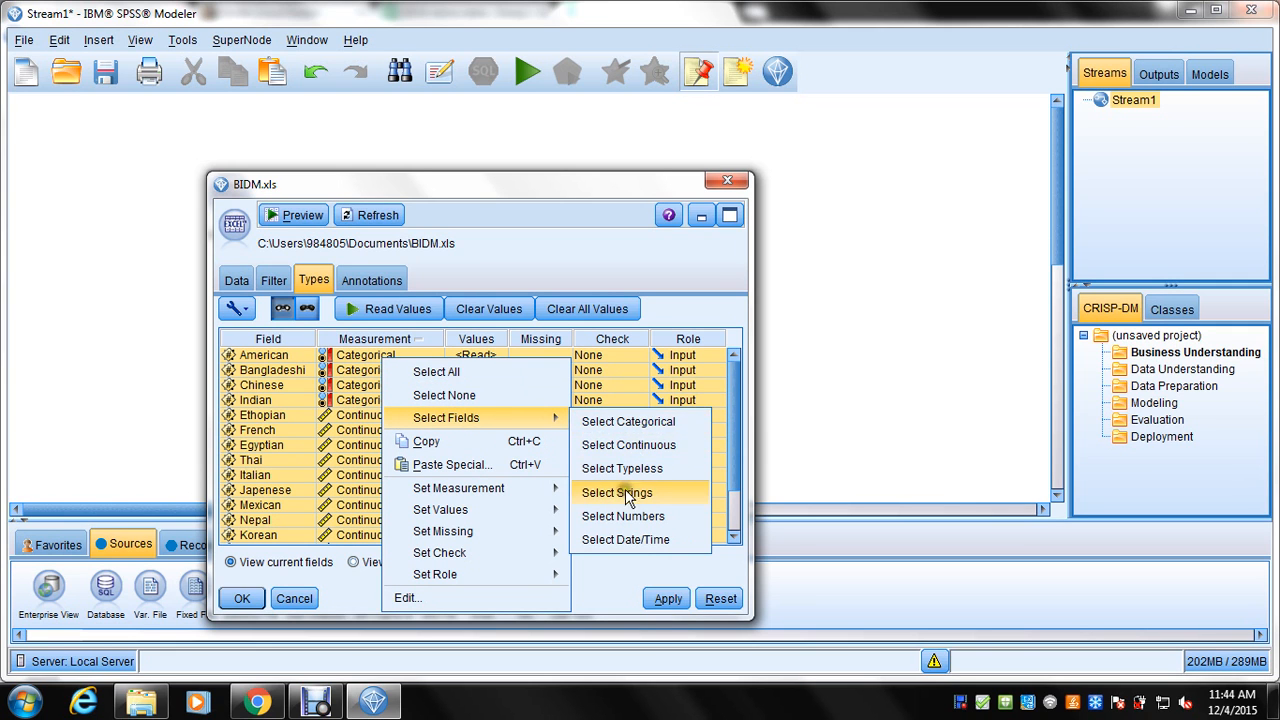
{"action": "mouse_move", "coordinate": [459, 488]}
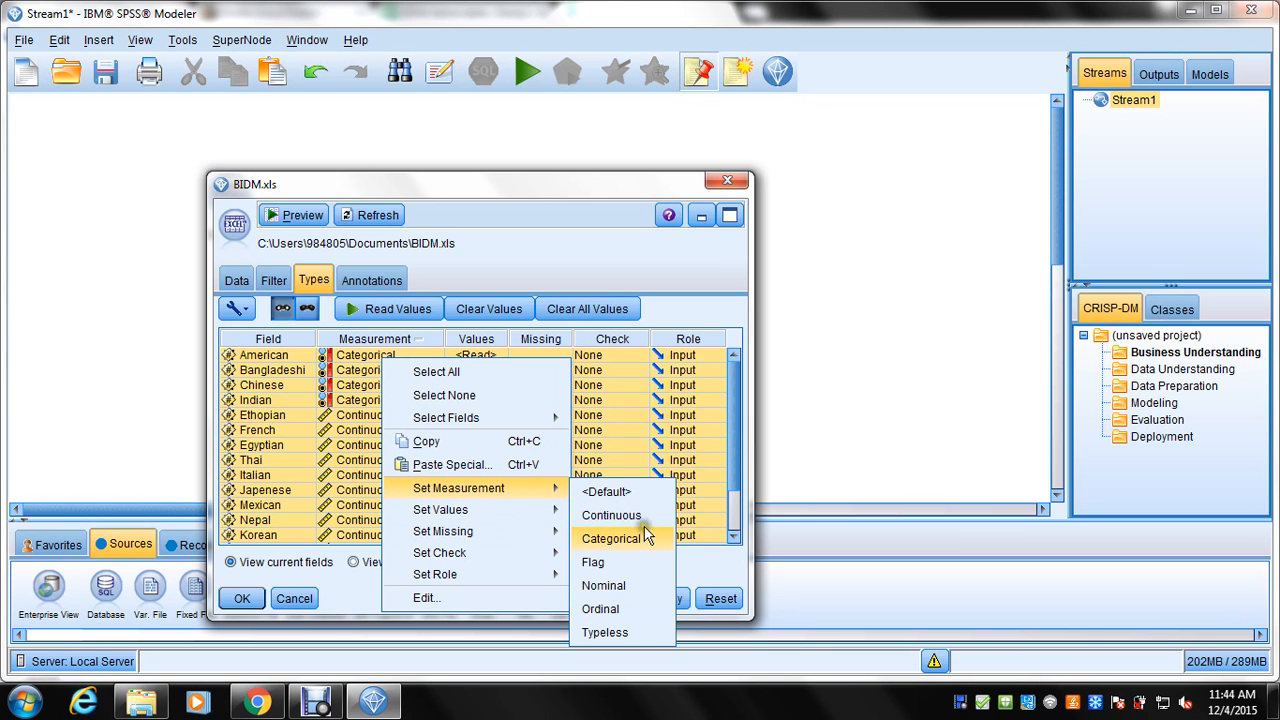
{"action": "left_click", "coordinate": [611, 515]}
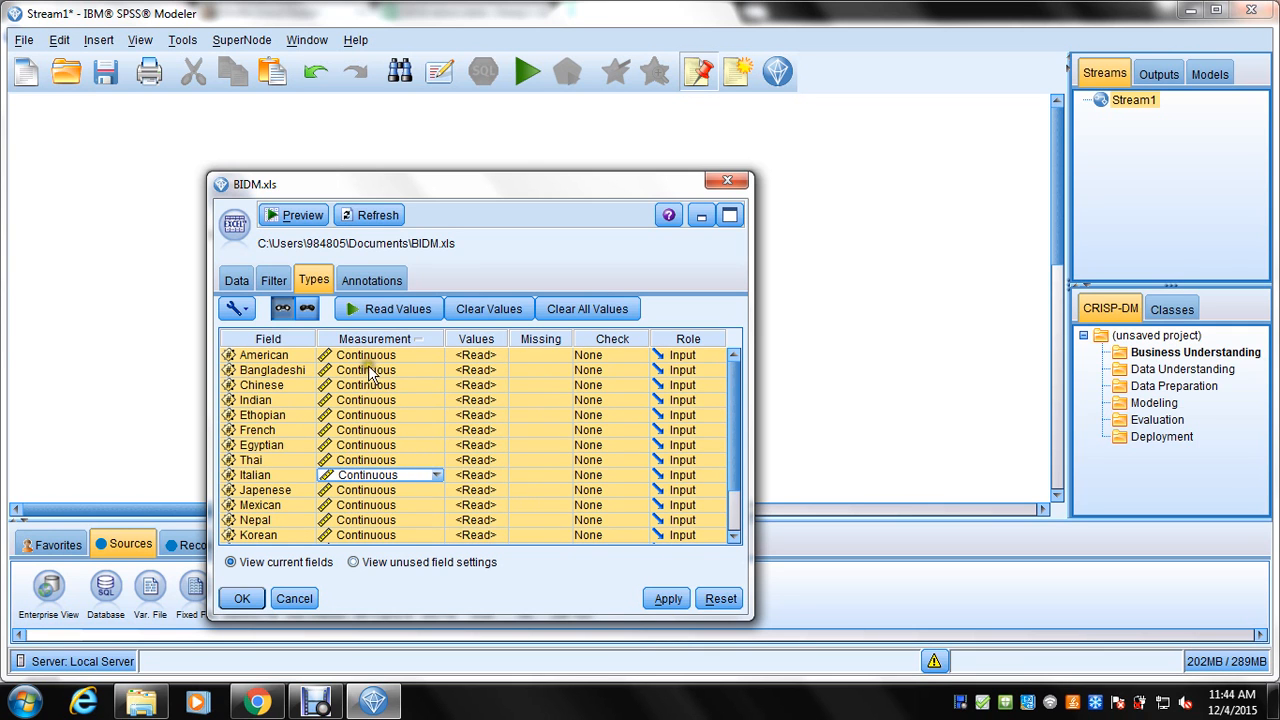
{"action": "left_click", "coordinate": [435, 475]}
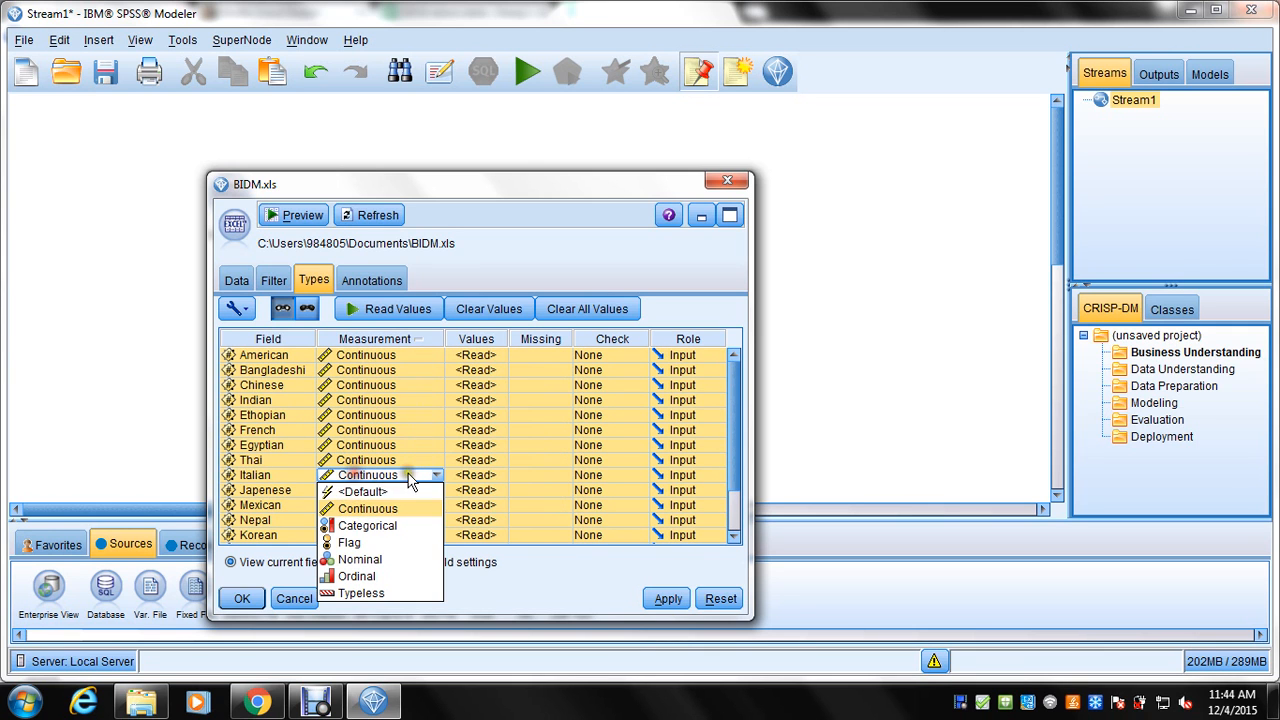
{"action": "left_click", "coordinate": [367, 508]}
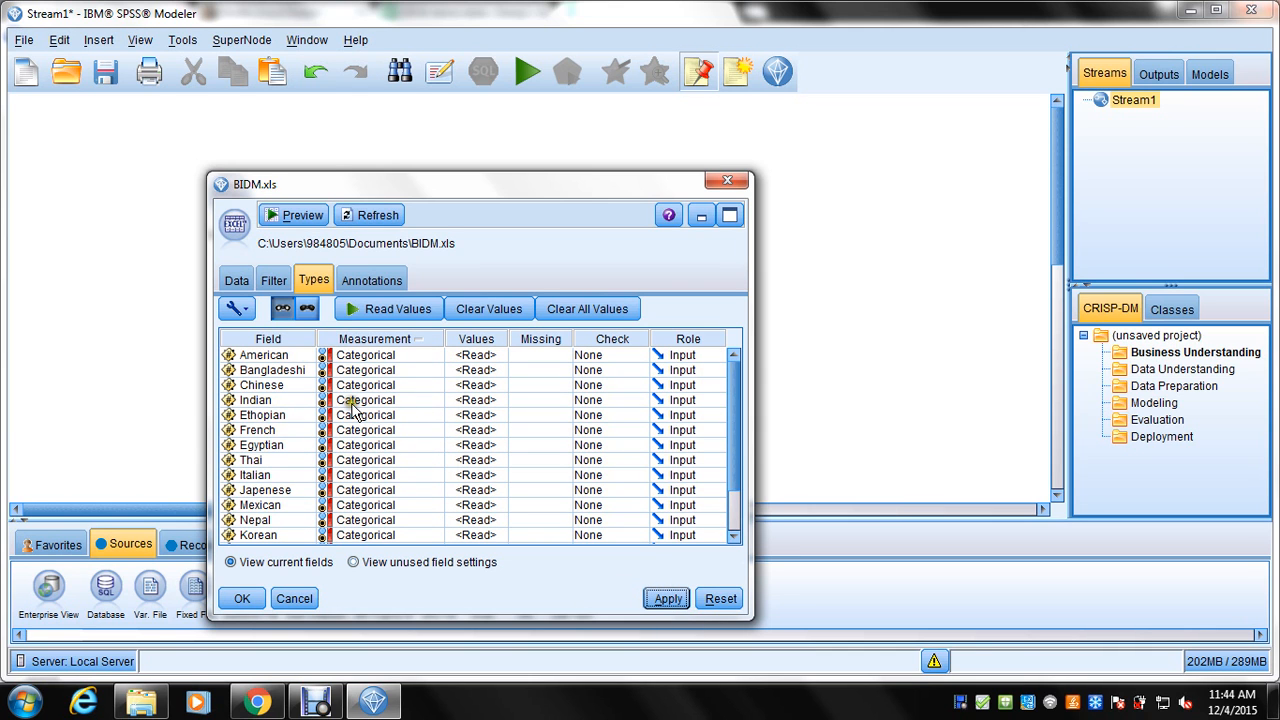
{"action": "mouse_move", "coordinate": [370, 455]}
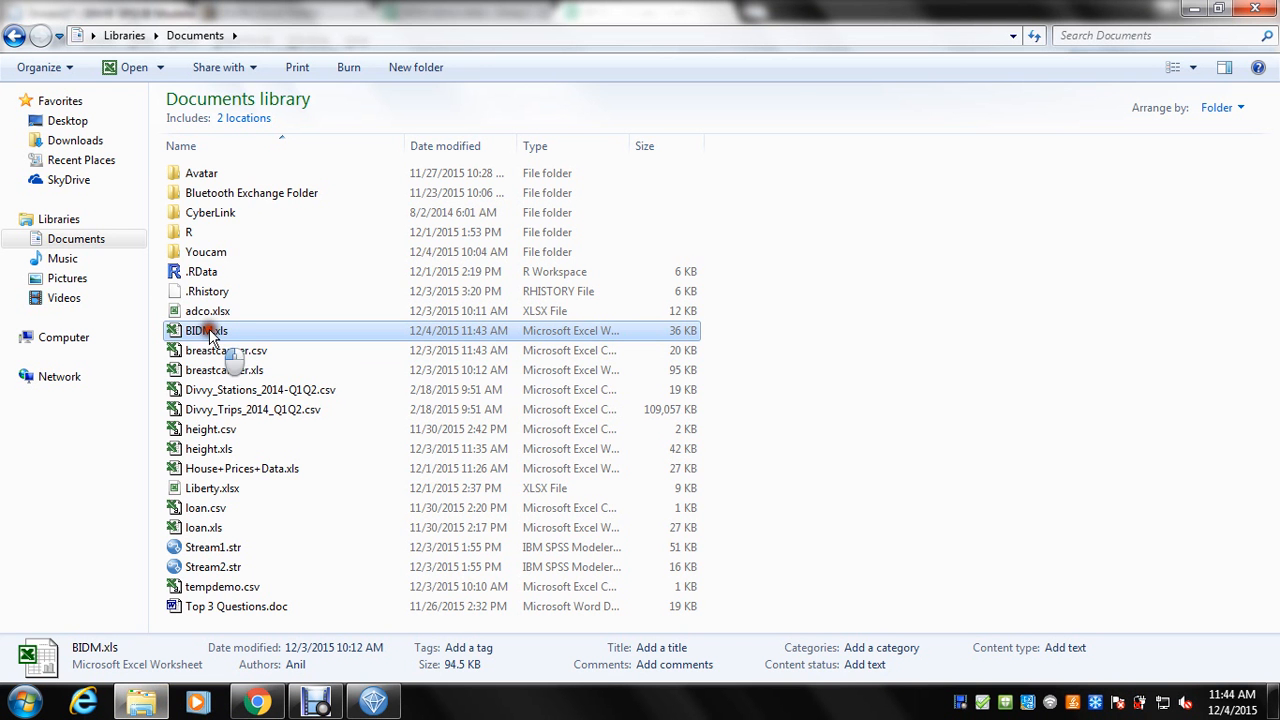
{"action": "double_click", "coordinate": [207, 330]}
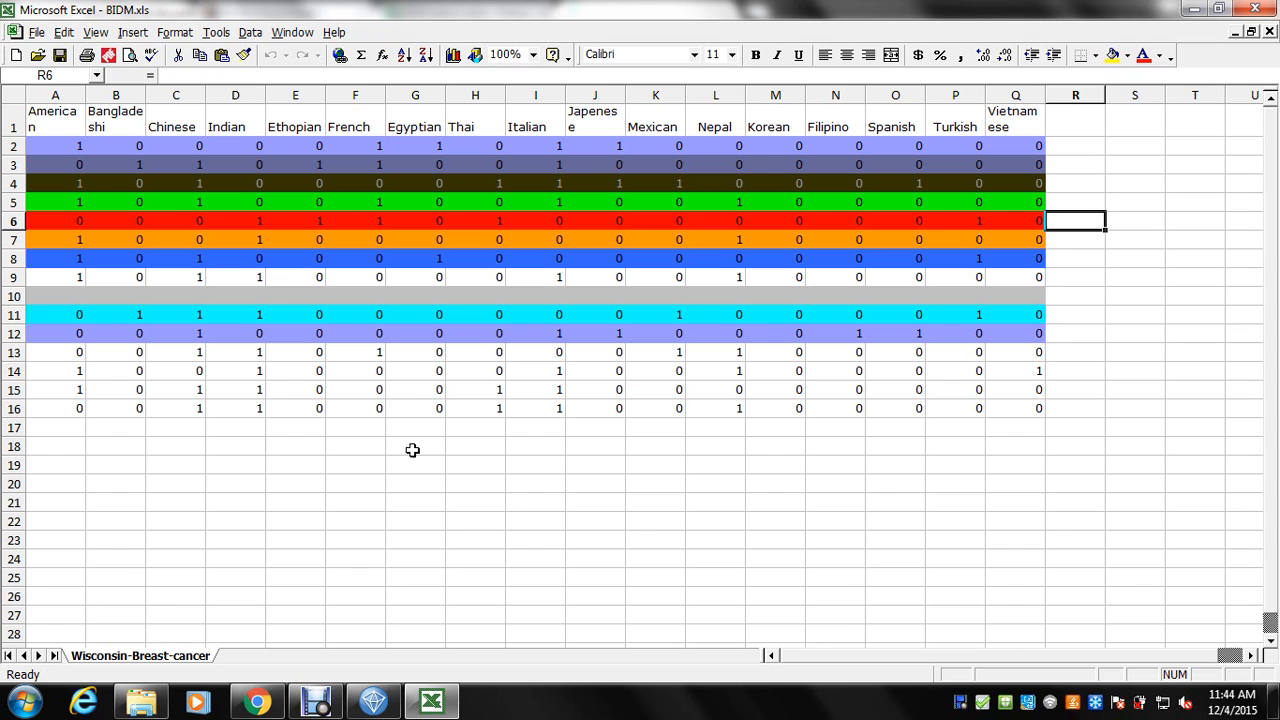
{"action": "left_click", "coordinate": [141, 700]}
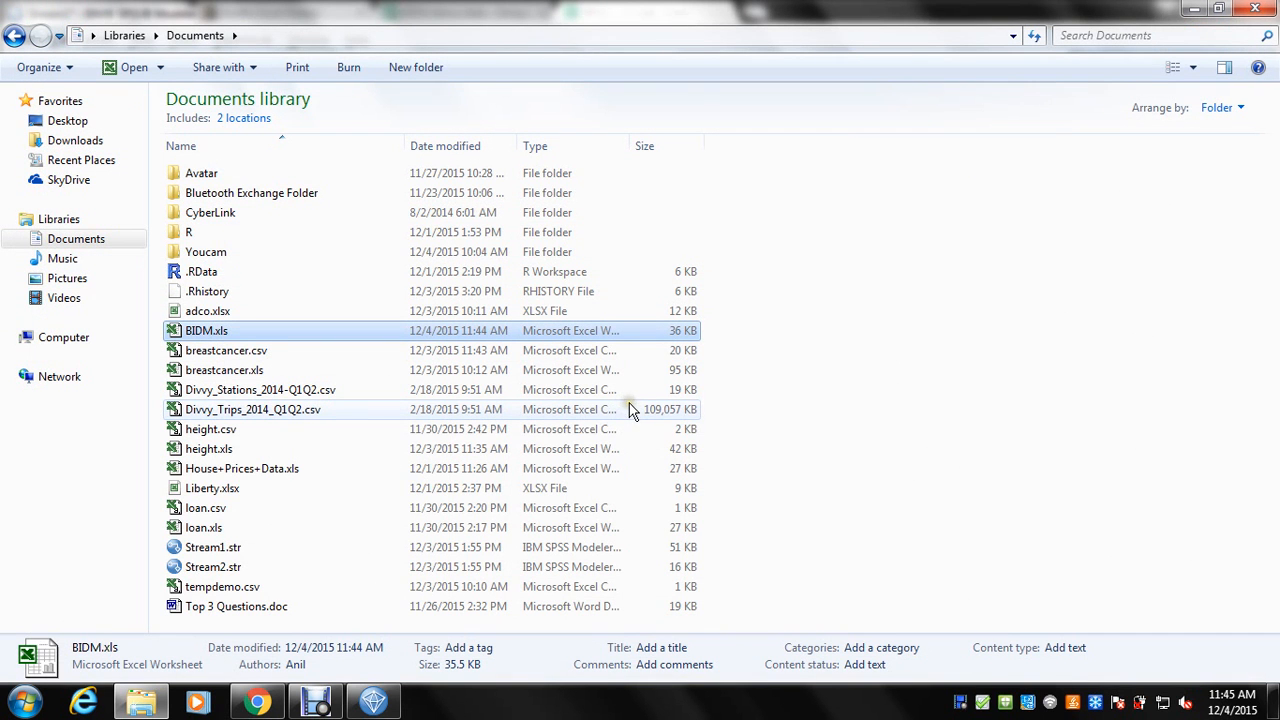
{"action": "left_click", "coordinate": [373, 700]}
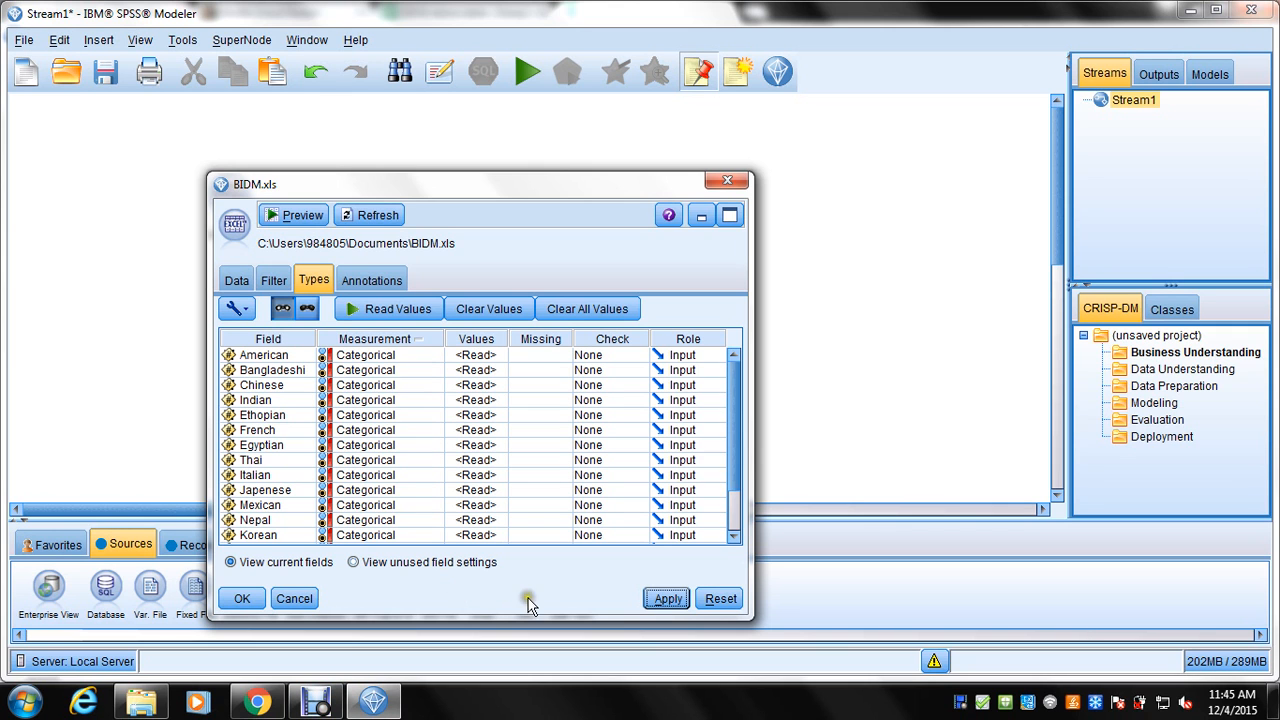
{"action": "mouse_move", "coordinate": [543, 570]}
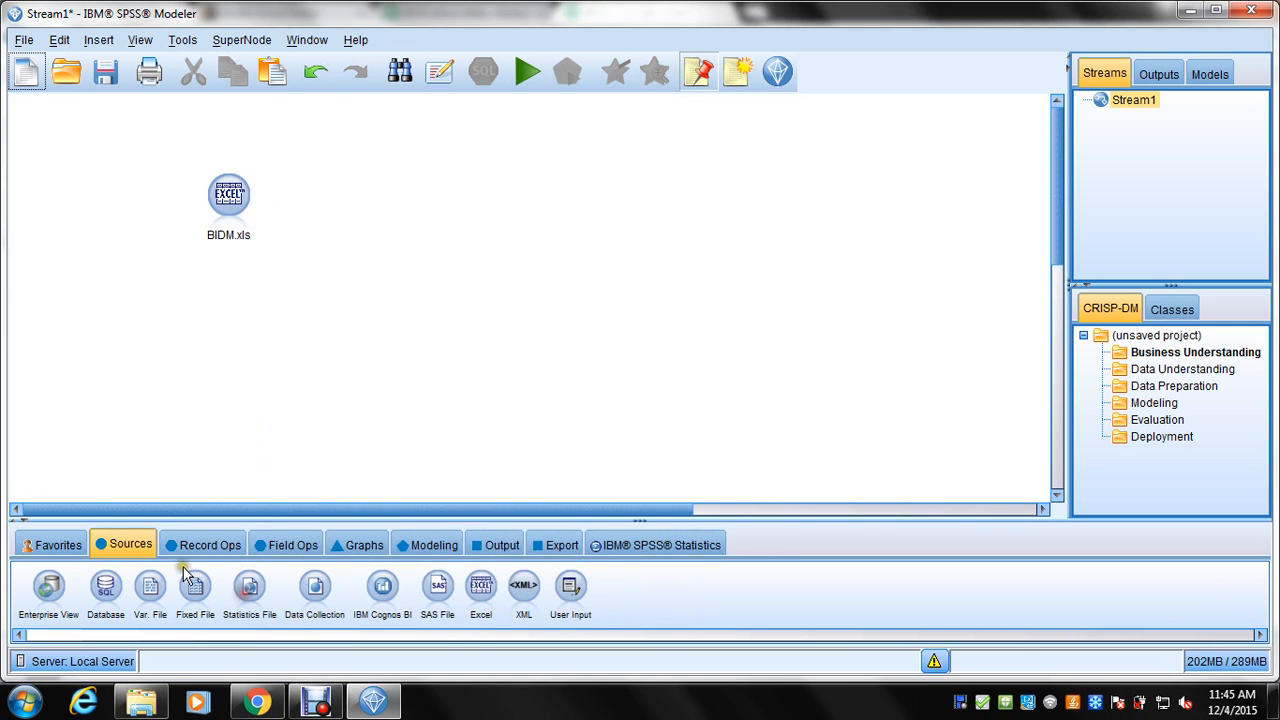
Add an Apriori association node linked from BIDM.xls and position it level with the source.
{"action": "left_click", "coordinate": [433, 545]}
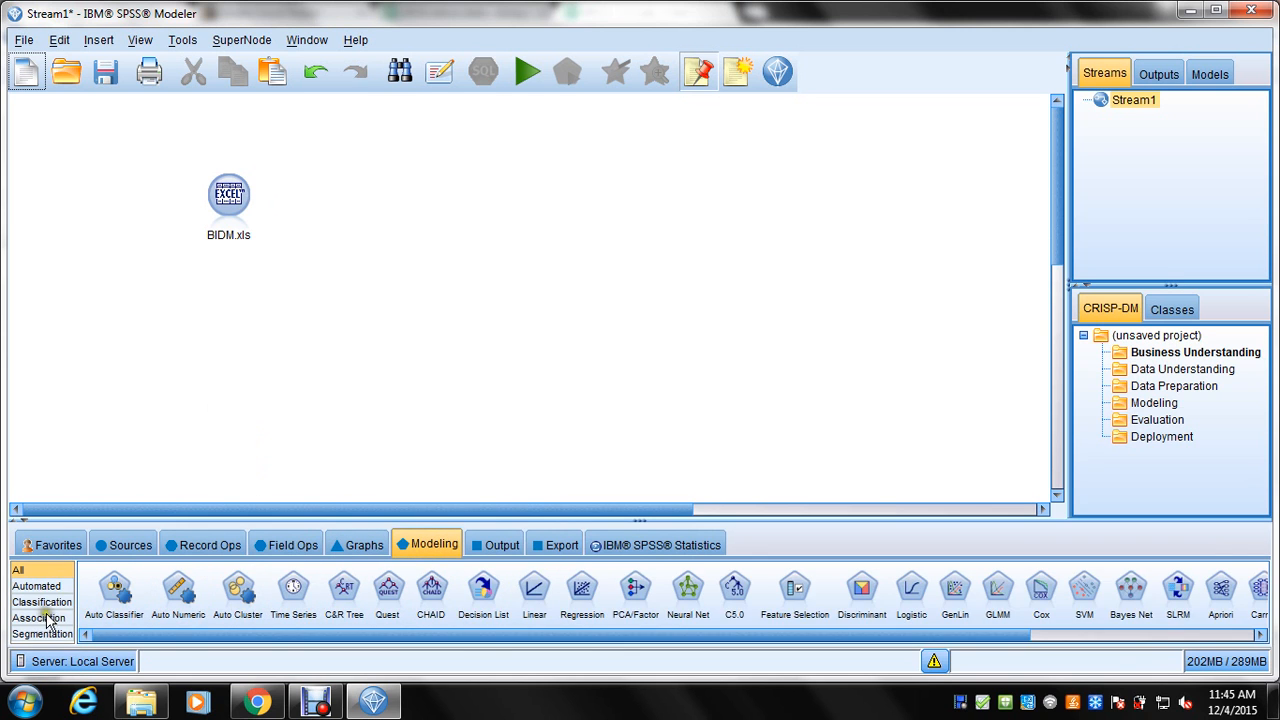
{"action": "left_click", "coordinate": [39, 618]}
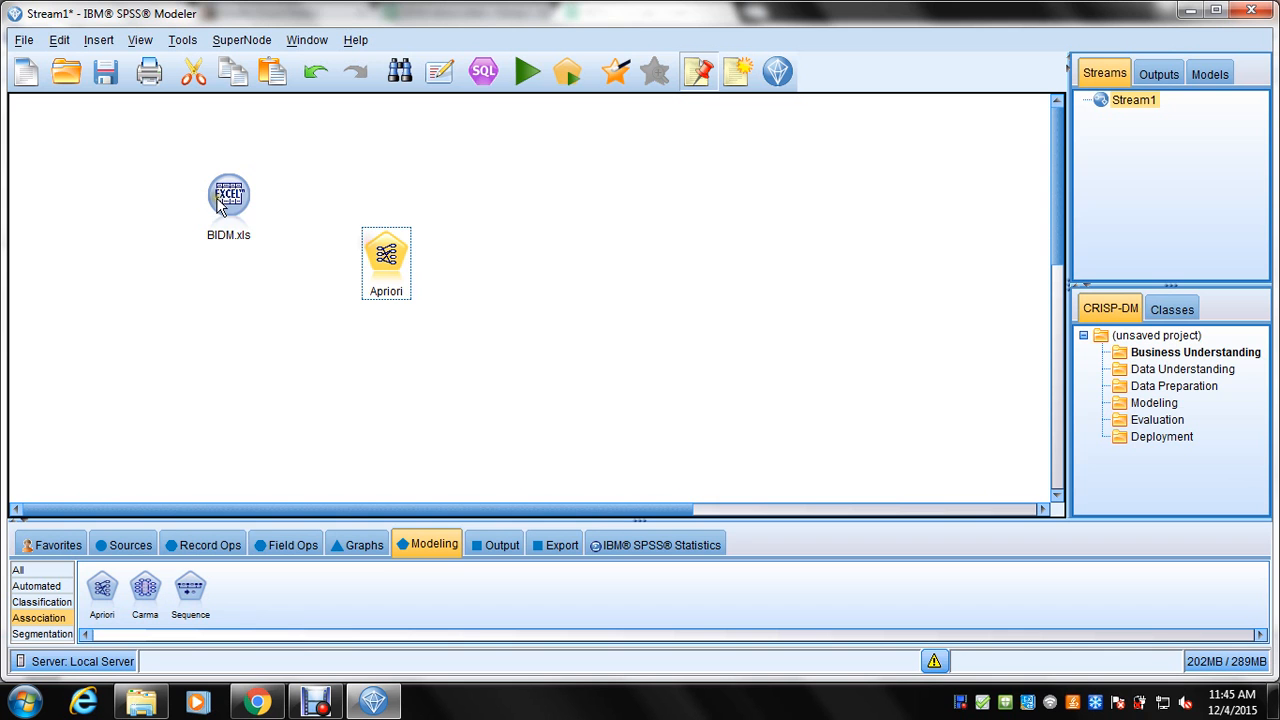
{"action": "left_click_drag", "start_coordinate": [228, 195], "coordinate": [386, 260]}
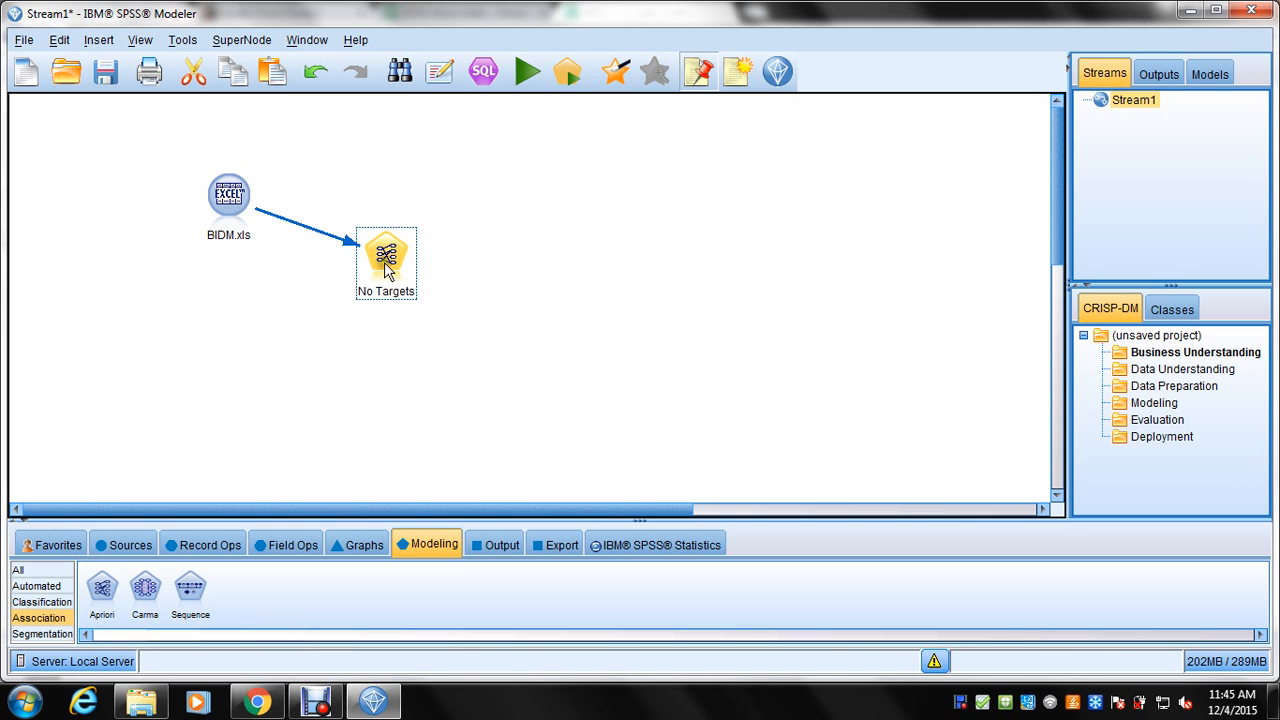
{"action": "left_click_drag", "start_coordinate": [386, 255], "coordinate": [476, 215]}
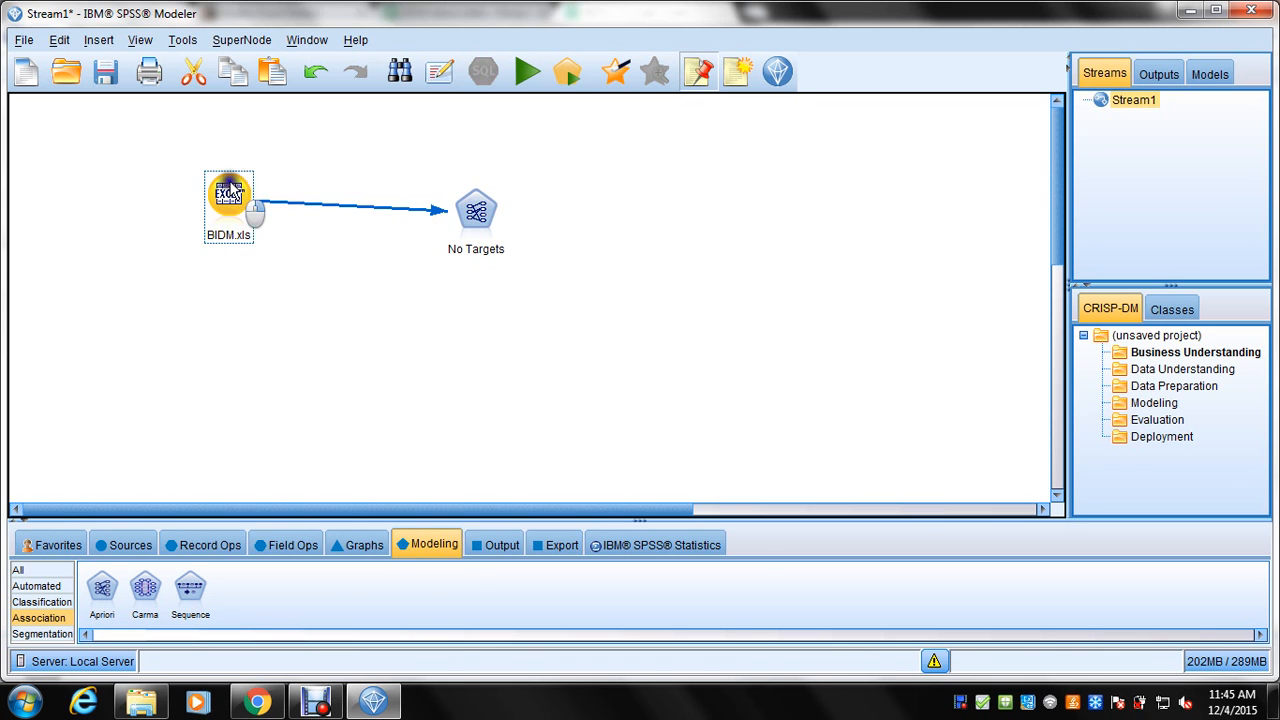
Set the Nepal field's role to Target in the BIDM.xls source and confirm.
{"action": "double_click", "coordinate": [228, 195]}
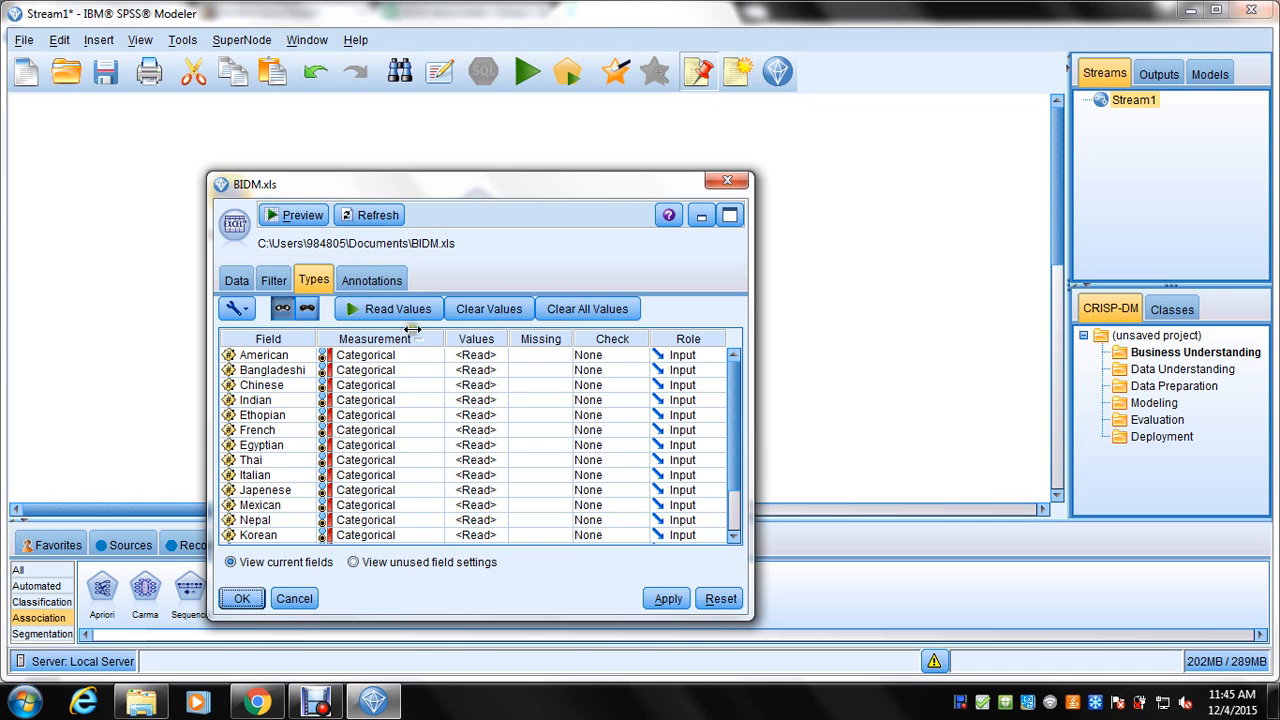
{"action": "scroll", "scroll_direction": "down", "scroll_amount": 3}
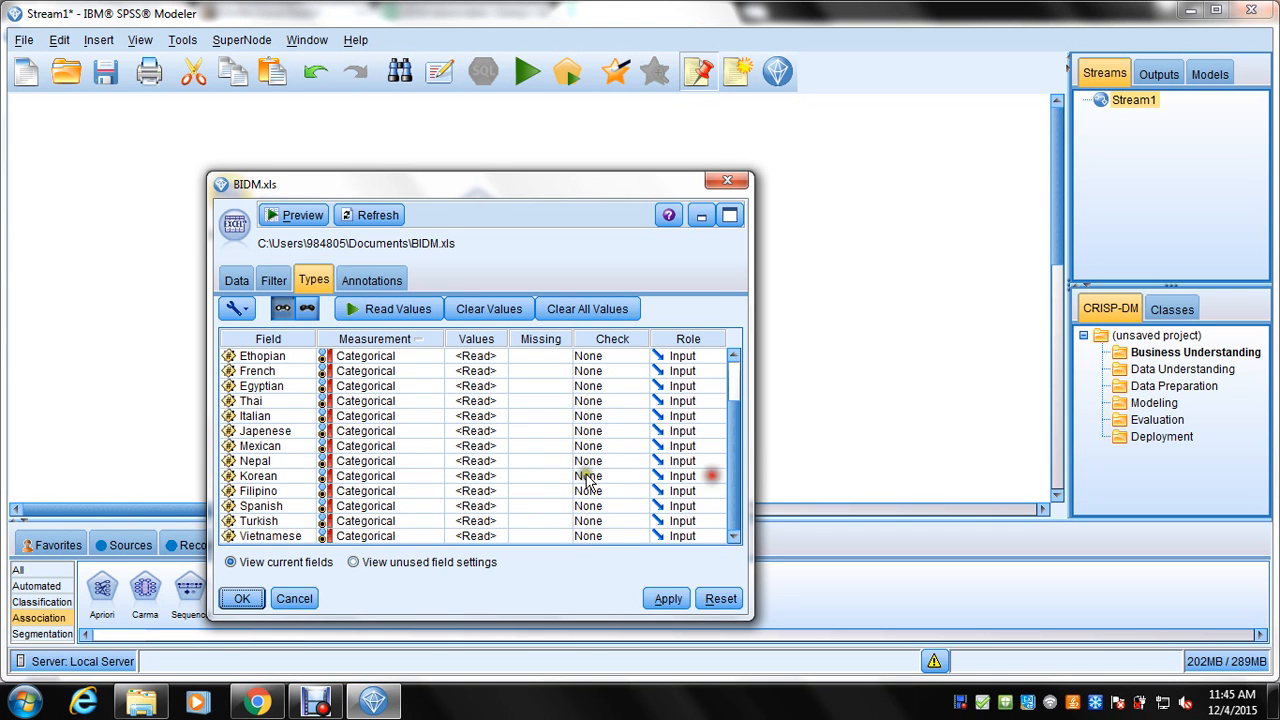
{"action": "left_click", "coordinate": [687, 461]}
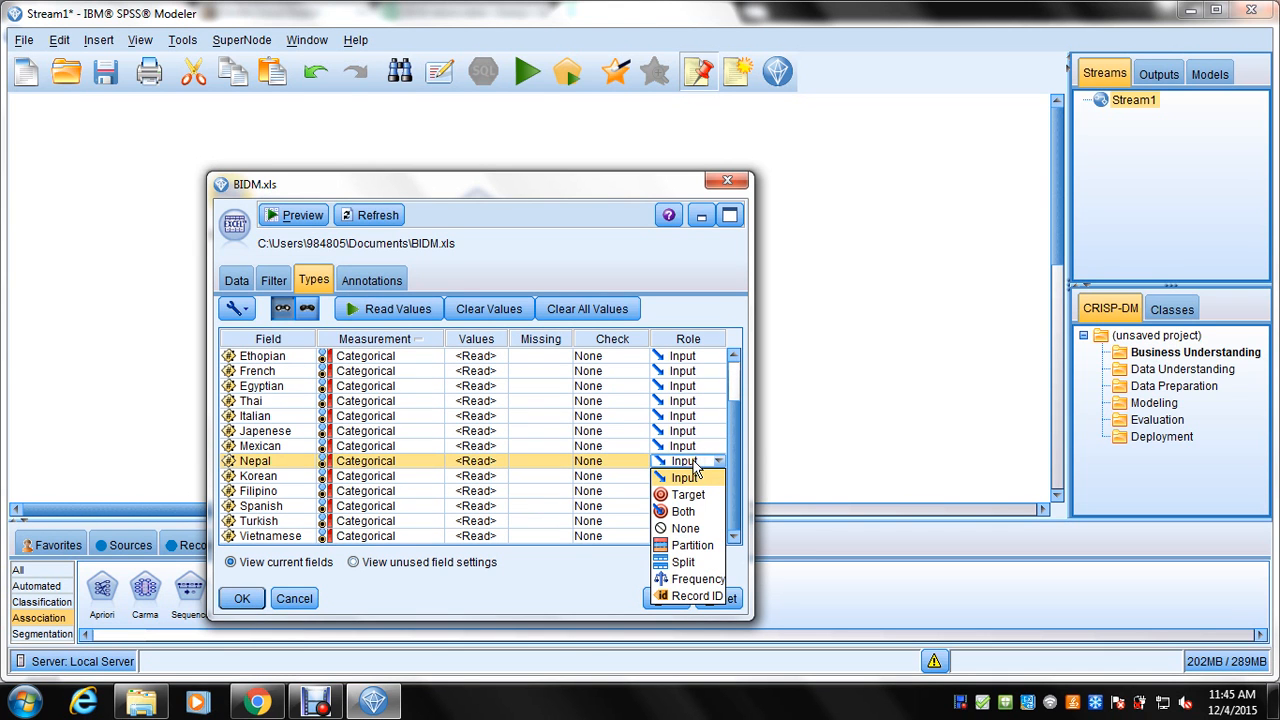
{"action": "left_click", "coordinate": [688, 494]}
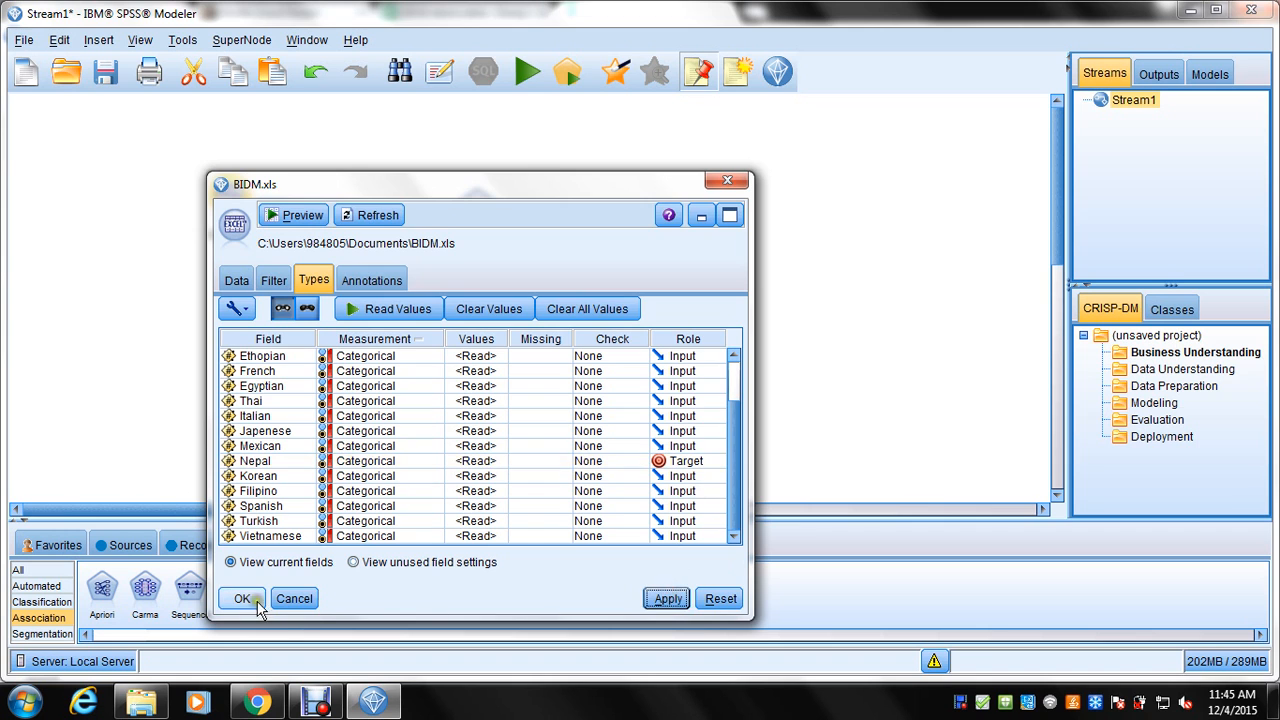
{"action": "left_click", "coordinate": [241, 598]}
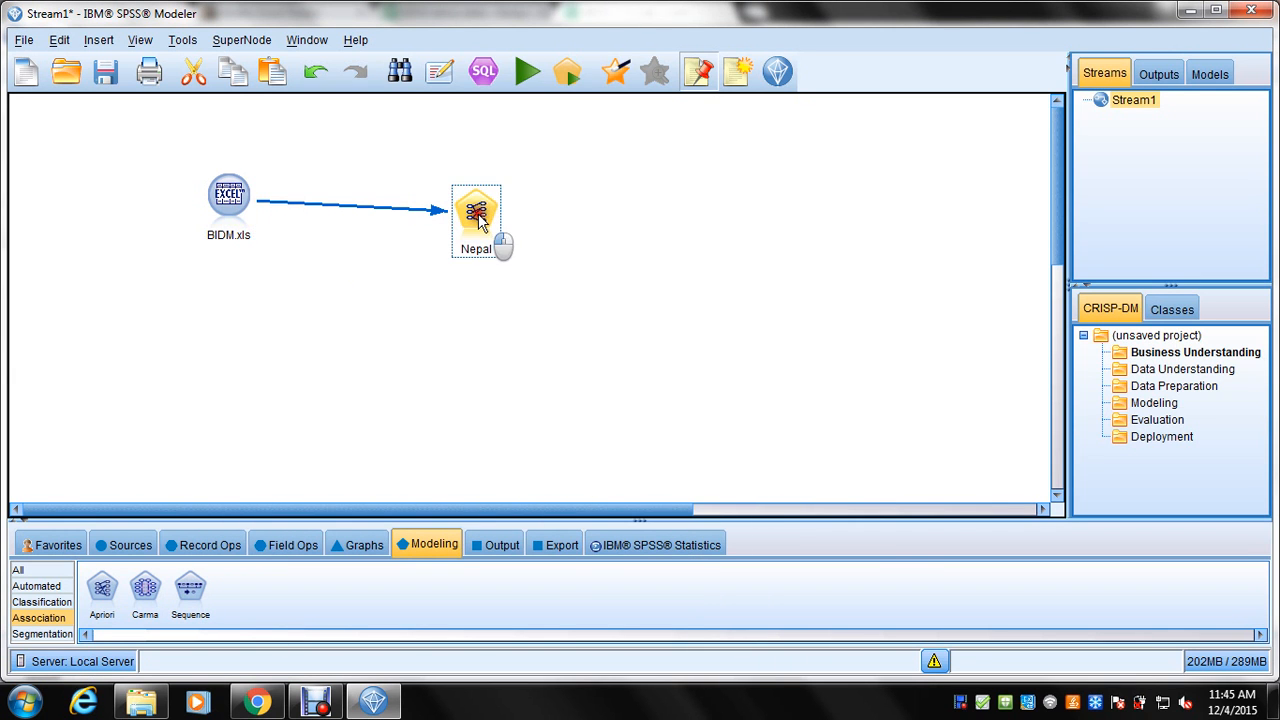
Run the Apriori node to produce the Nepal association model nugget.
{"action": "double_click", "coordinate": [477, 215]}
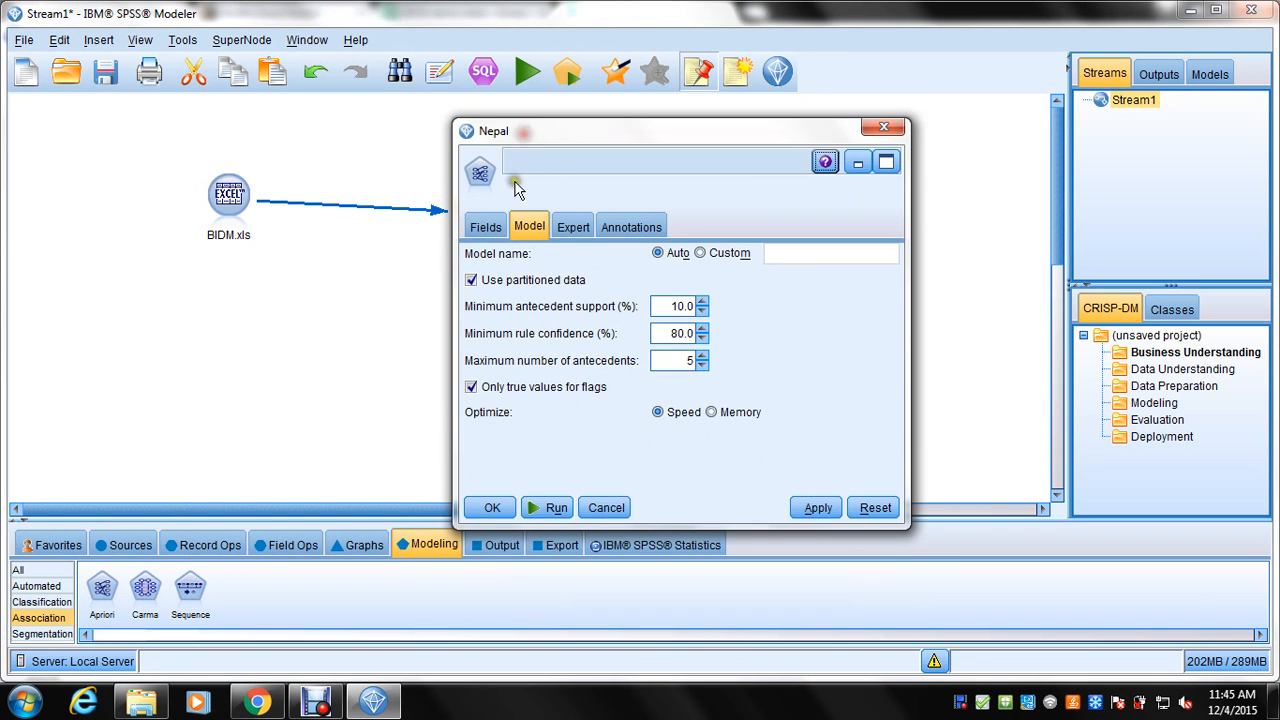
{"action": "mouse_move", "coordinate": [883, 126]}
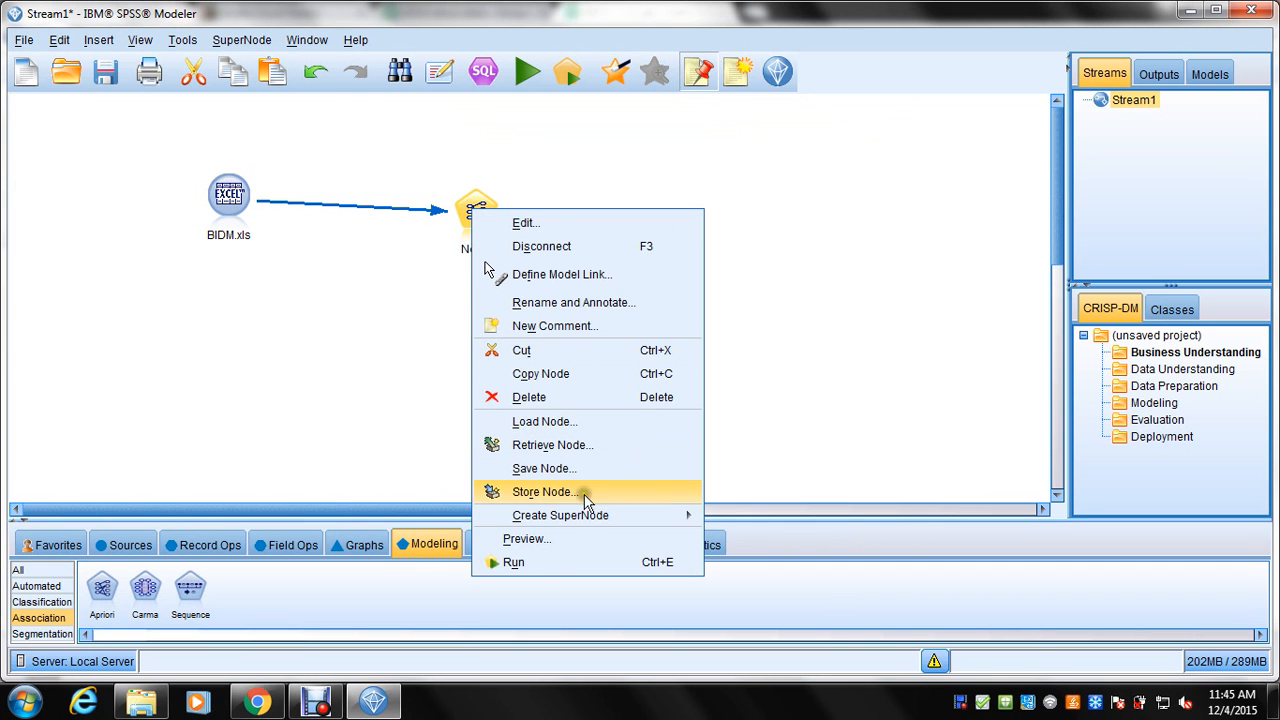
{"action": "left_click", "coordinate": [541, 491]}
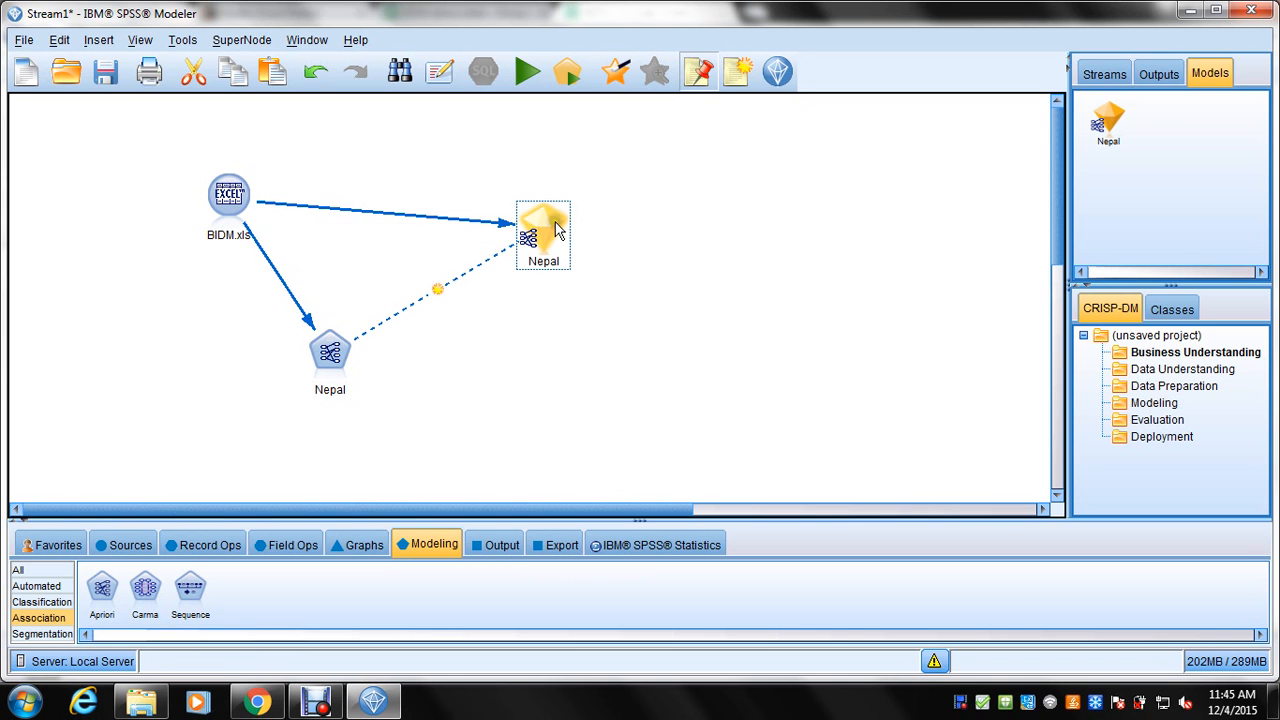
{"action": "right_click", "coordinate": [543, 235]}
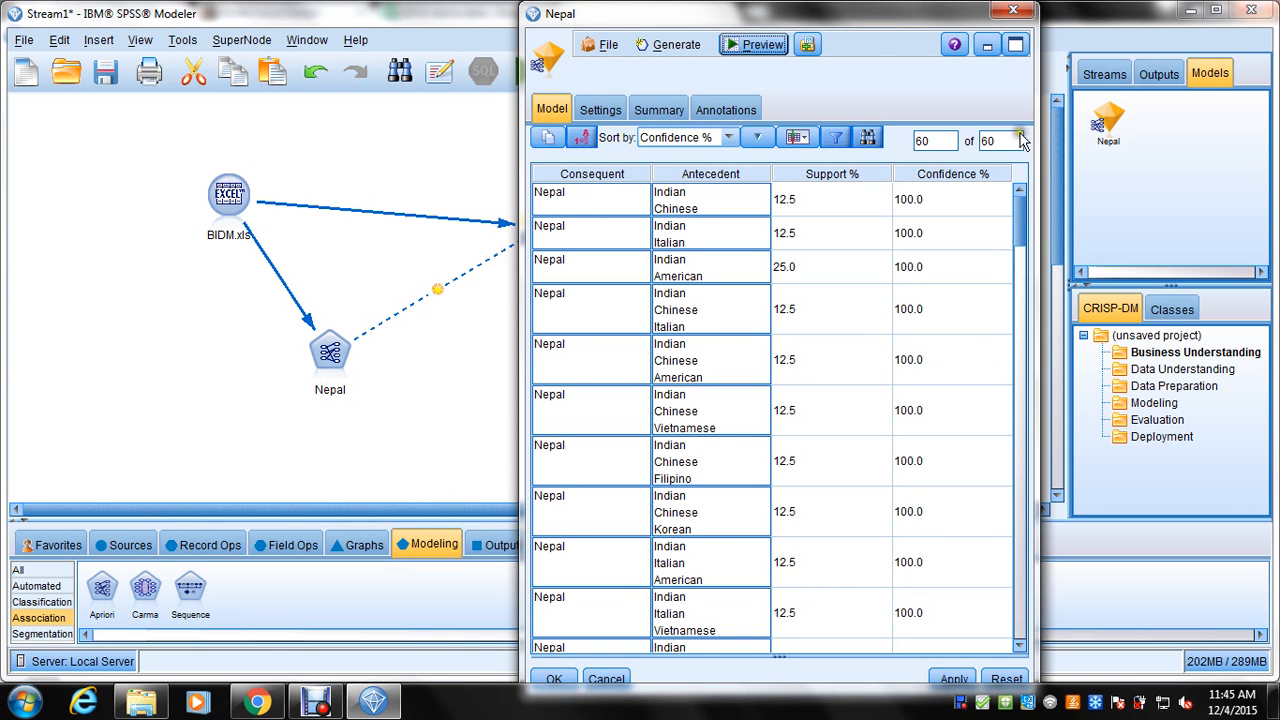
Review the Nepal model's summary (8 transactions, 2.667 lift) and its rules list.
{"action": "left_click", "coordinate": [658, 109]}
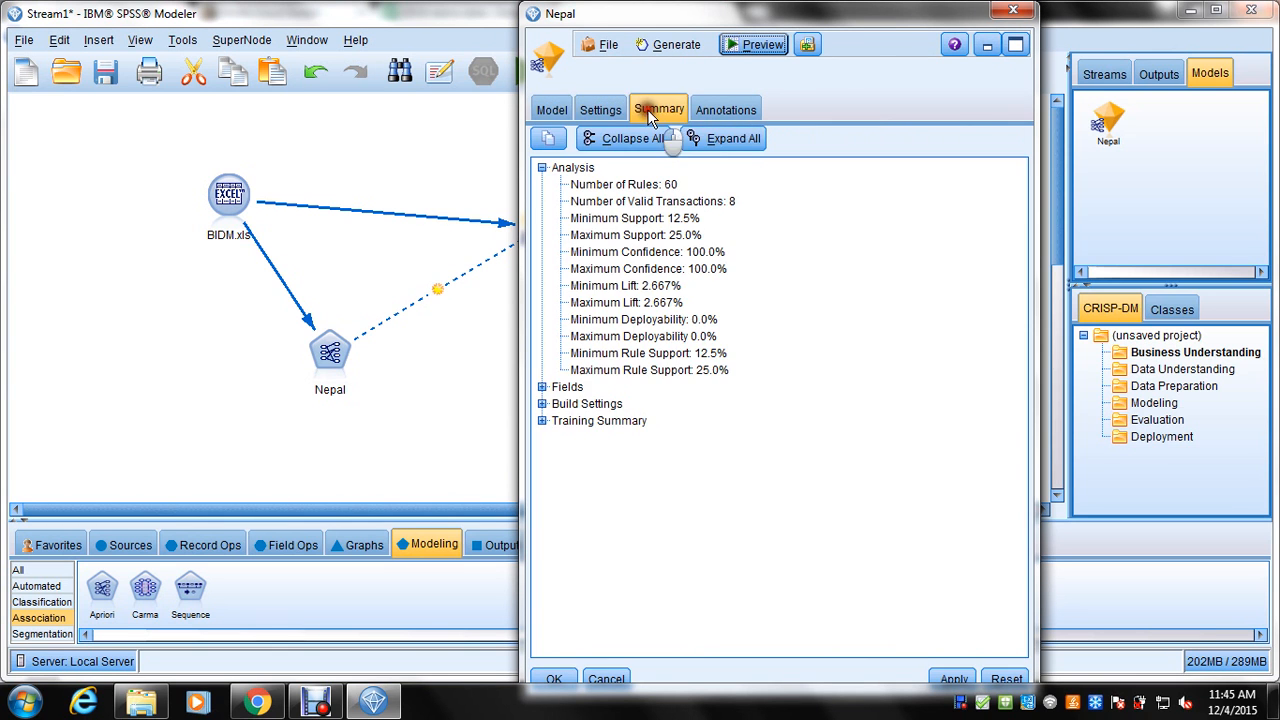
{"action": "left_click", "coordinate": [551, 109]}
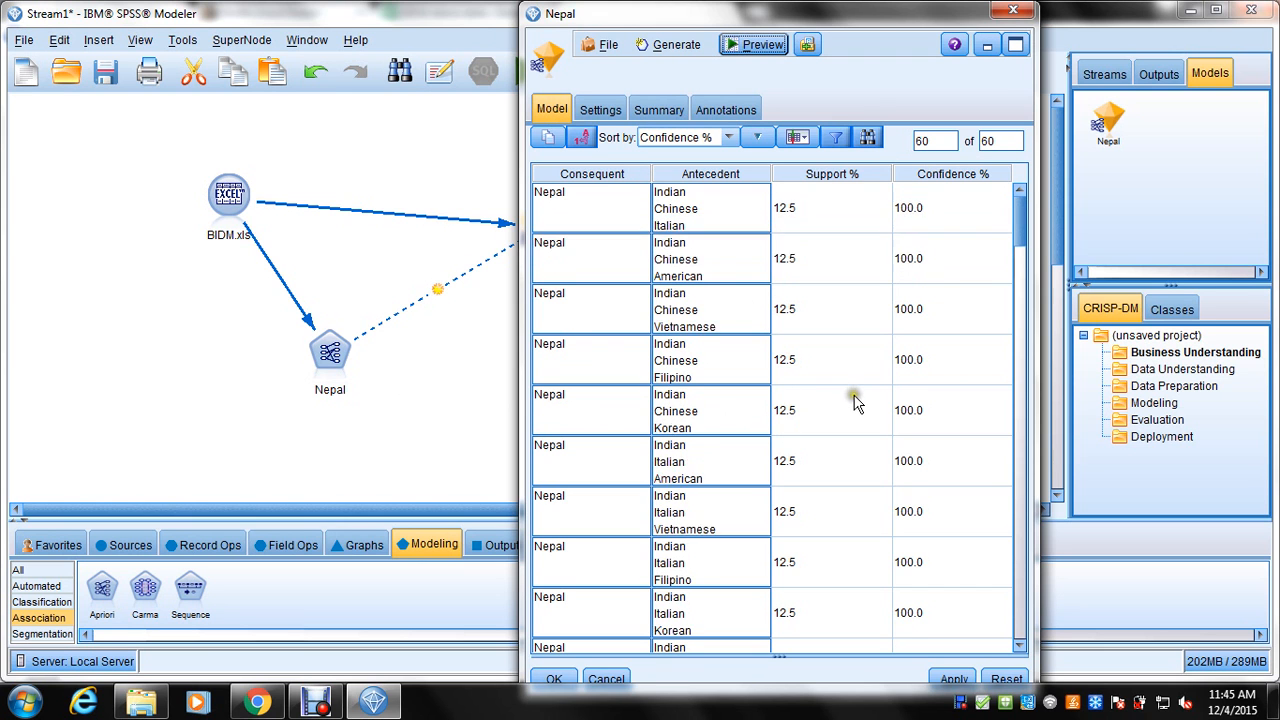
{"action": "scroll", "scroll_direction": "down", "scroll_amount": 3}
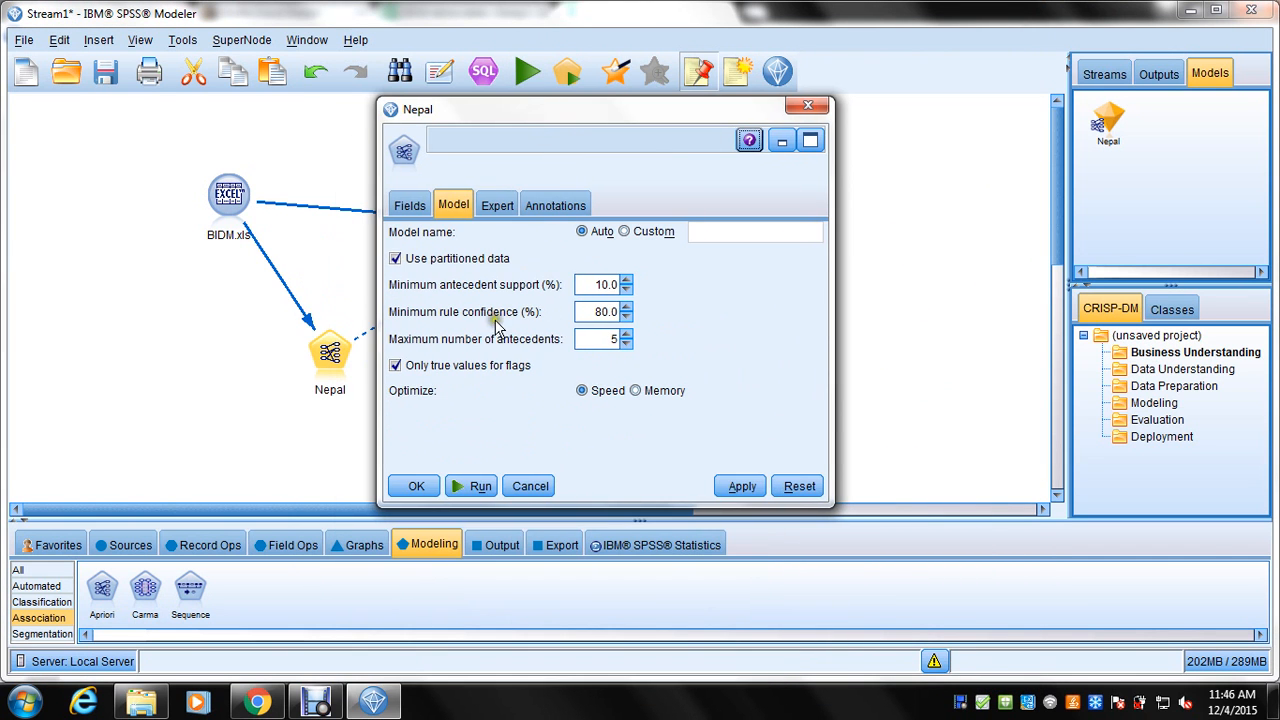
{"action": "left_click", "coordinate": [600, 311]}
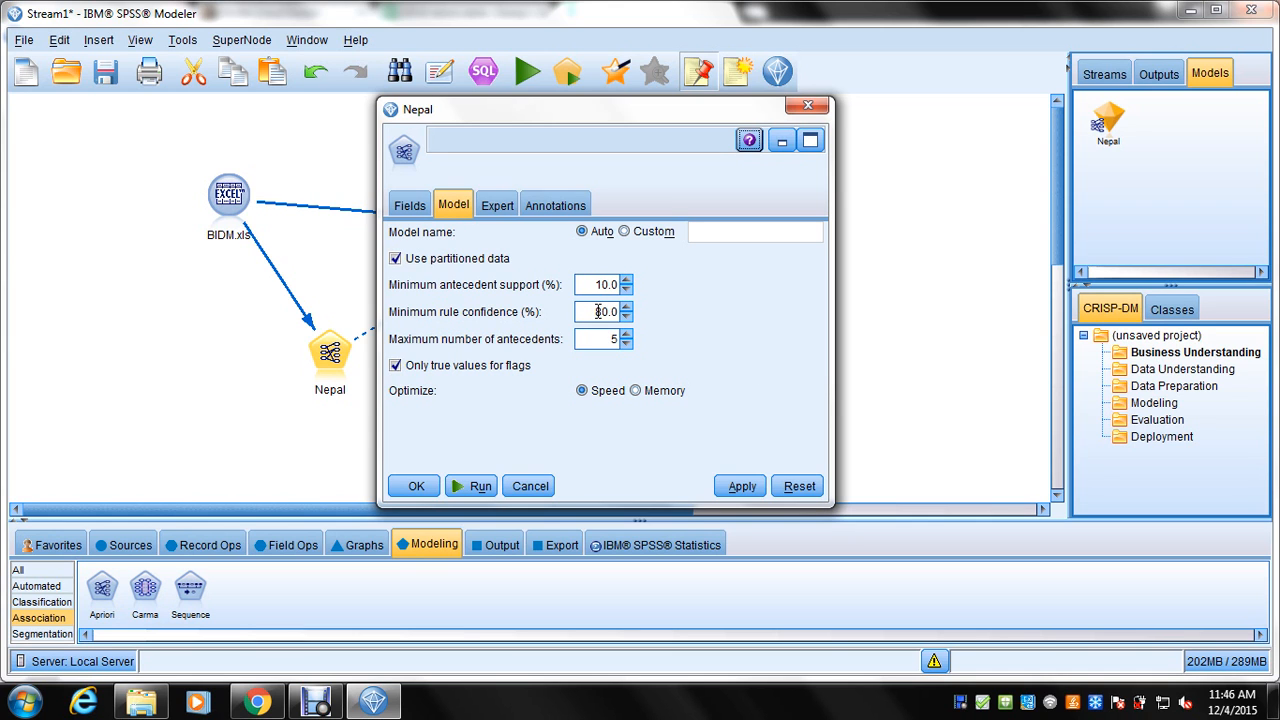
{"action": "type", "text": "80.0"}
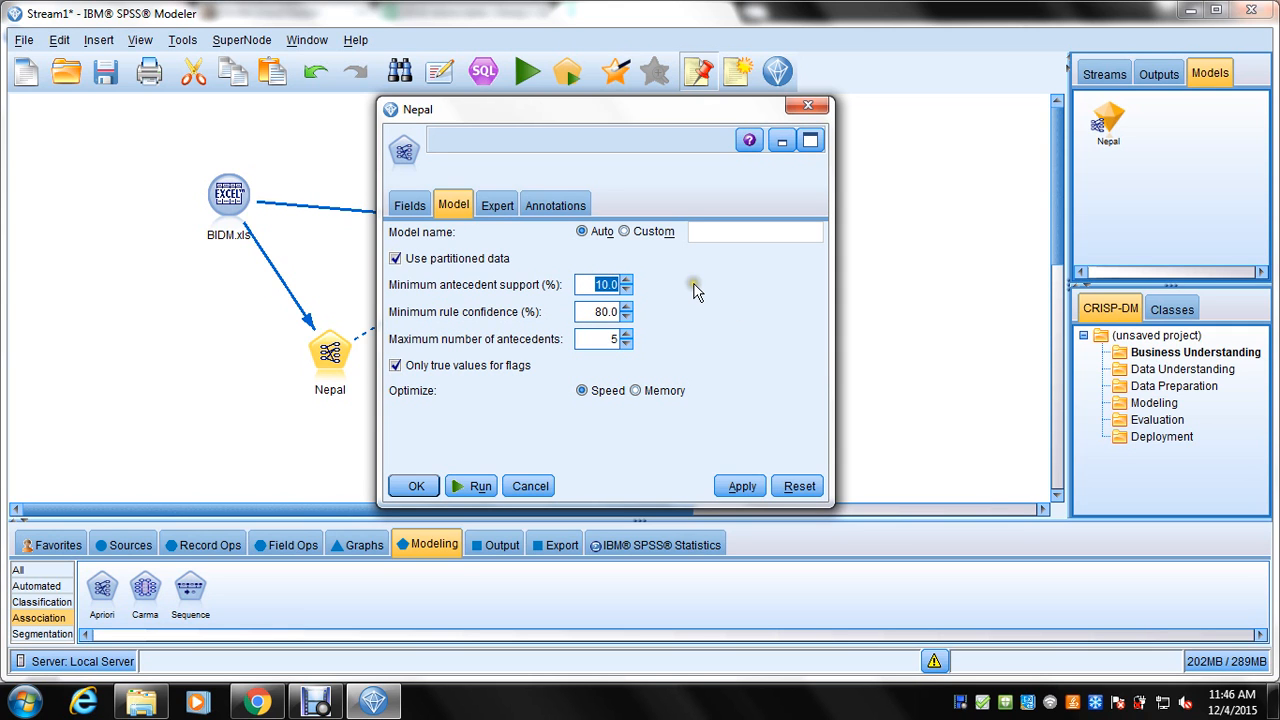
{"action": "mouse_move", "coordinate": [720, 428]}
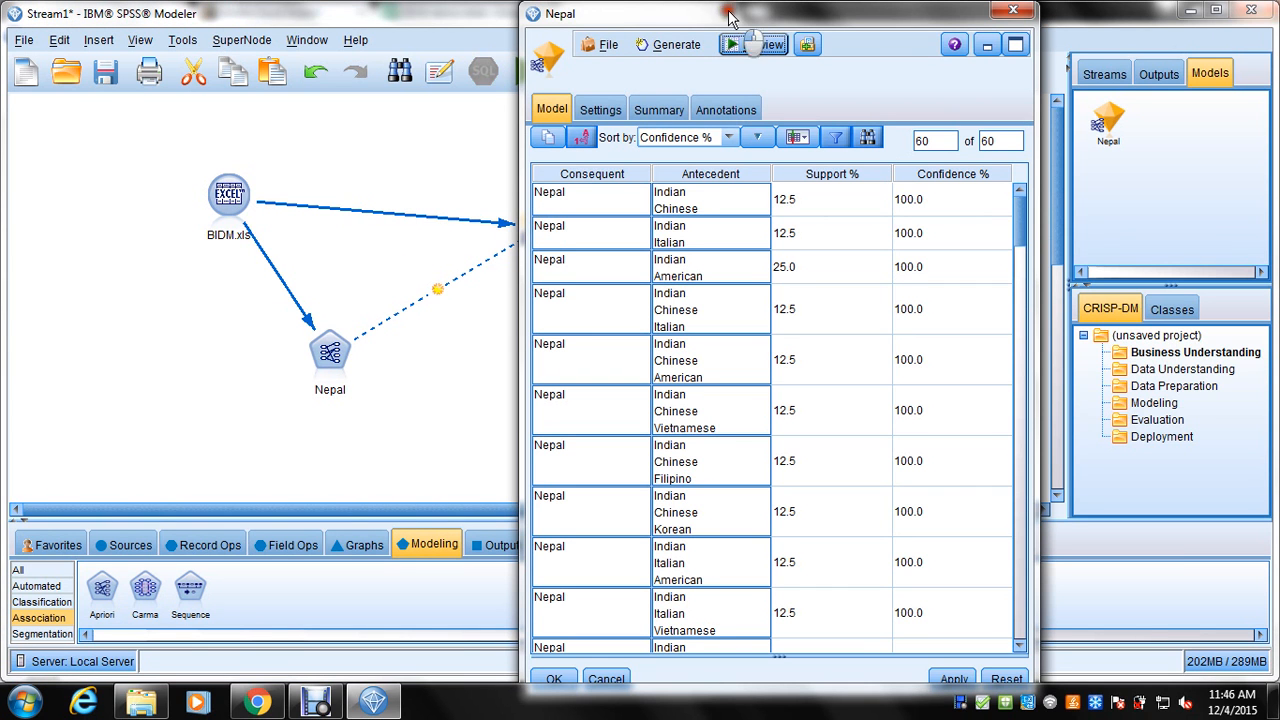
Maximize the Nepal model browser and scan the 60 rules sorted by confidence.
{"action": "left_click", "coordinate": [987, 44]}
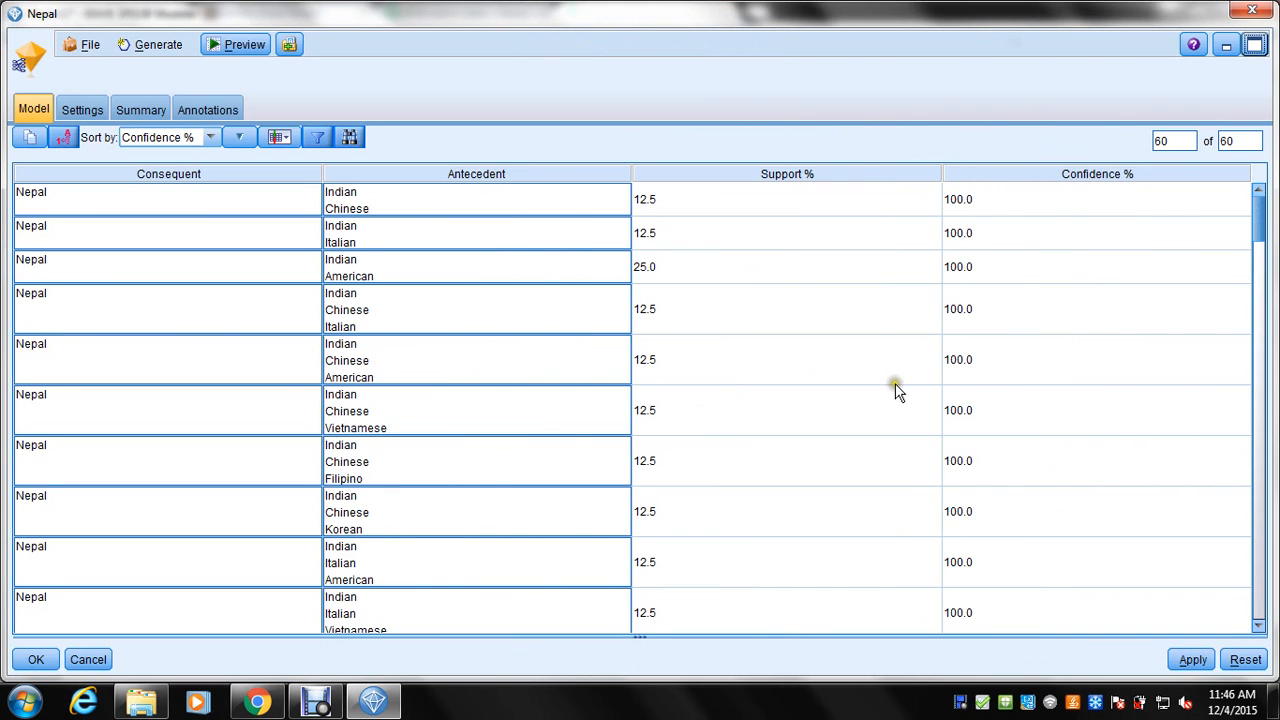
{"action": "scroll", "scroll_direction": "down", "scroll_amount": 3}
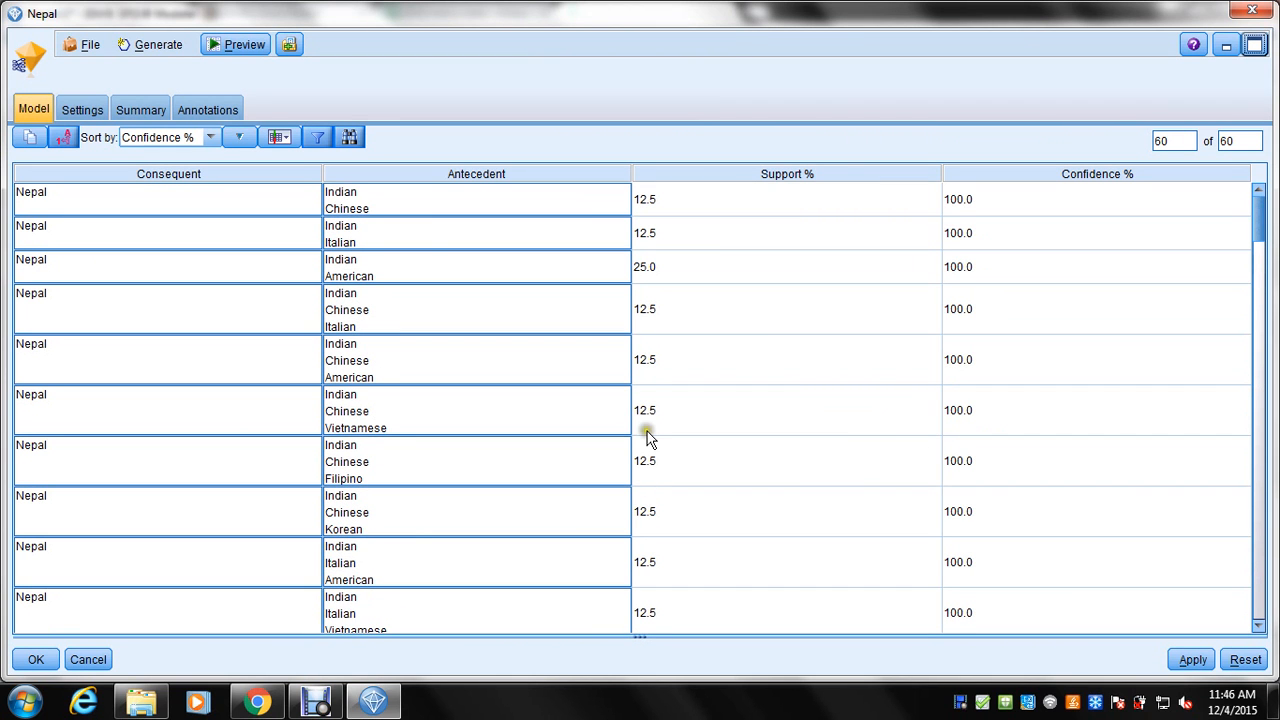
{"action": "mouse_move", "coordinate": [578, 505]}
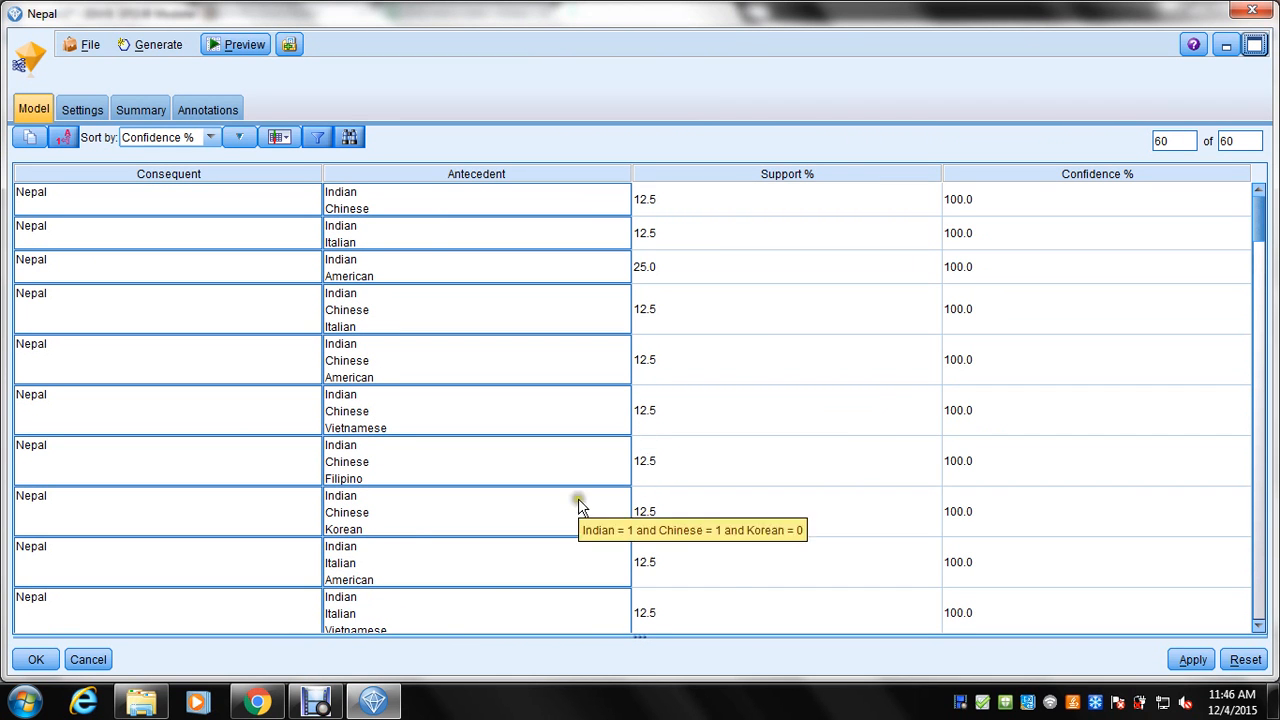